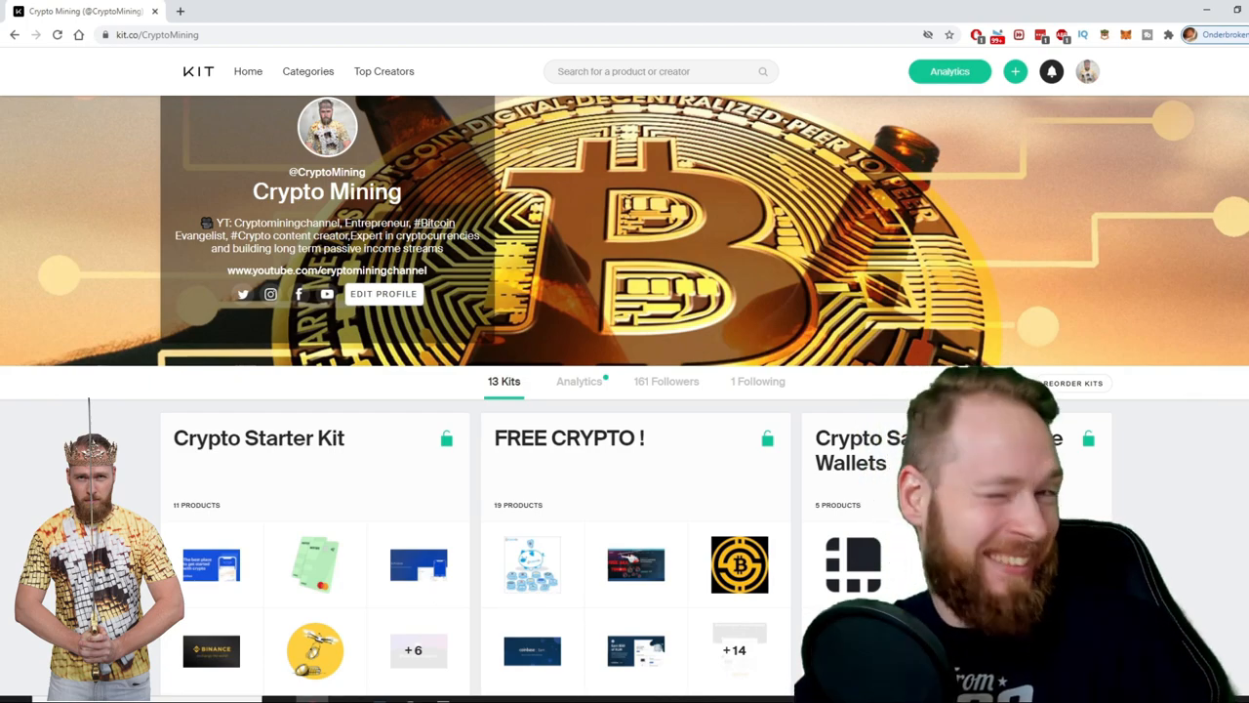
Switch to the ARK Explorer tab showing page 28 of the wallet's received transactions
{"action": "left_click", "coordinate": [239, 10]}
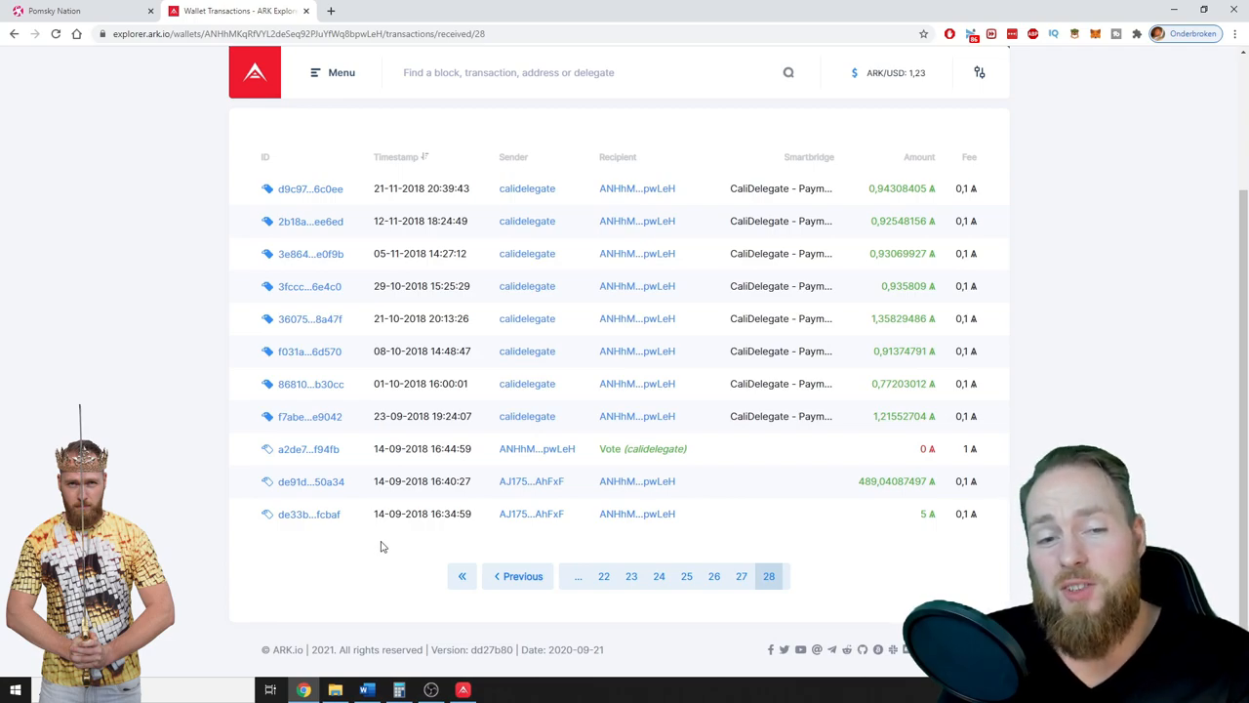
{"action": "mouse_move", "coordinate": [395, 540]}
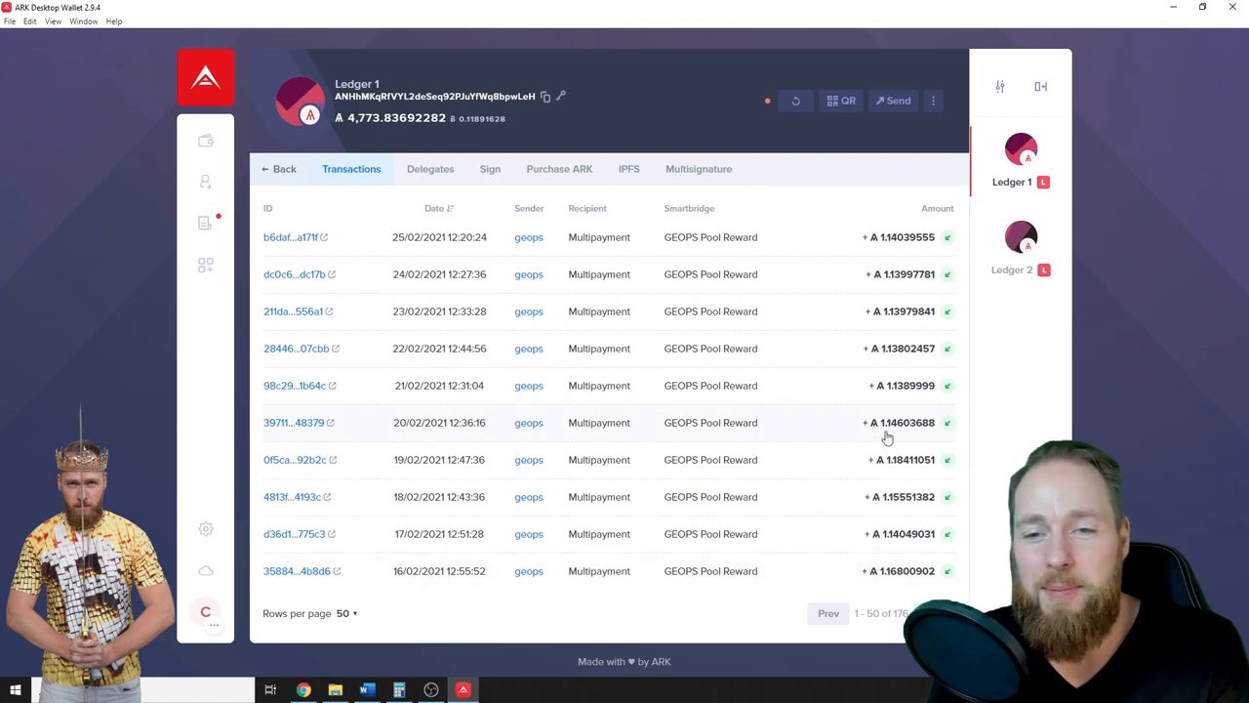
{"action": "mouse_move", "coordinate": [899, 422]}
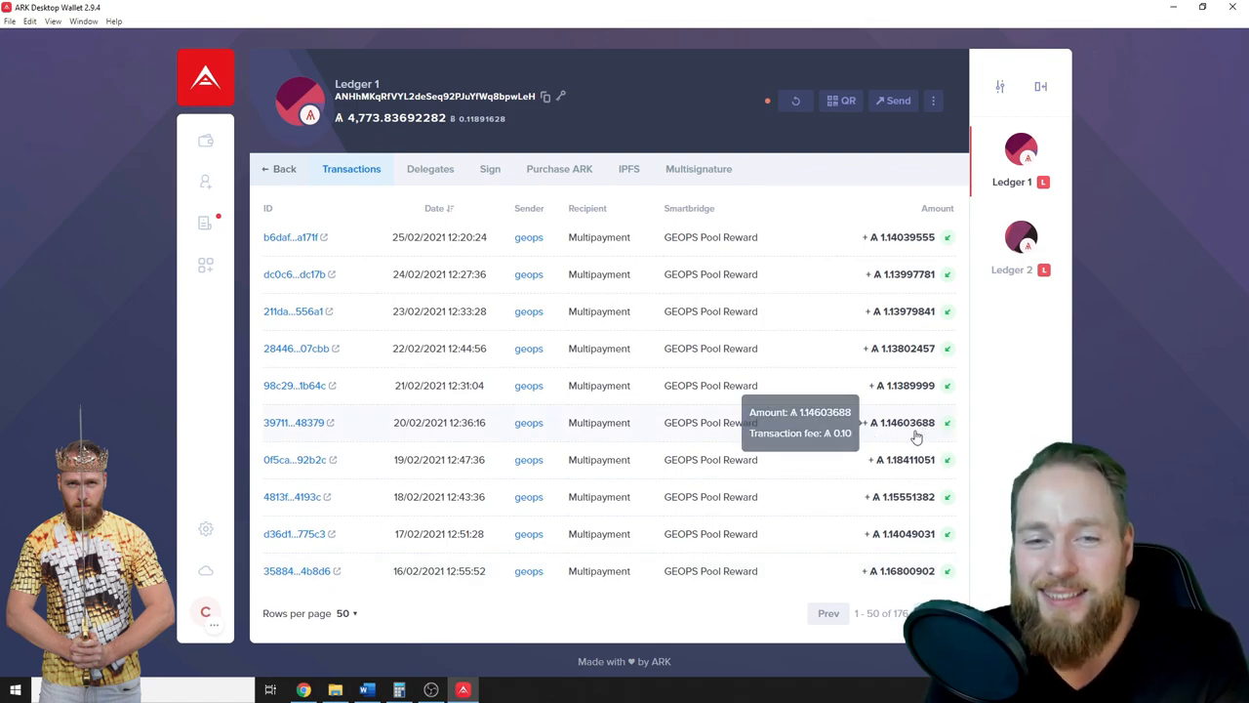
{"action": "mouse_move", "coordinate": [901, 401]}
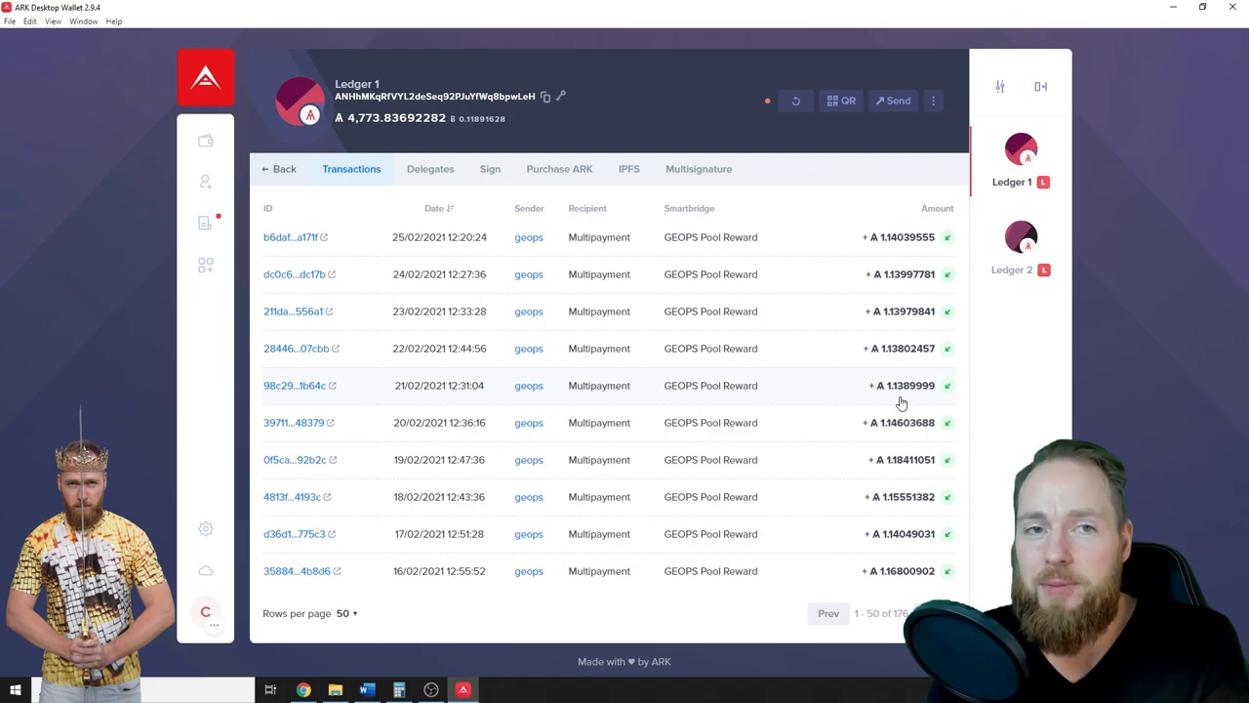
{"action": "mouse_move", "coordinate": [869, 424]}
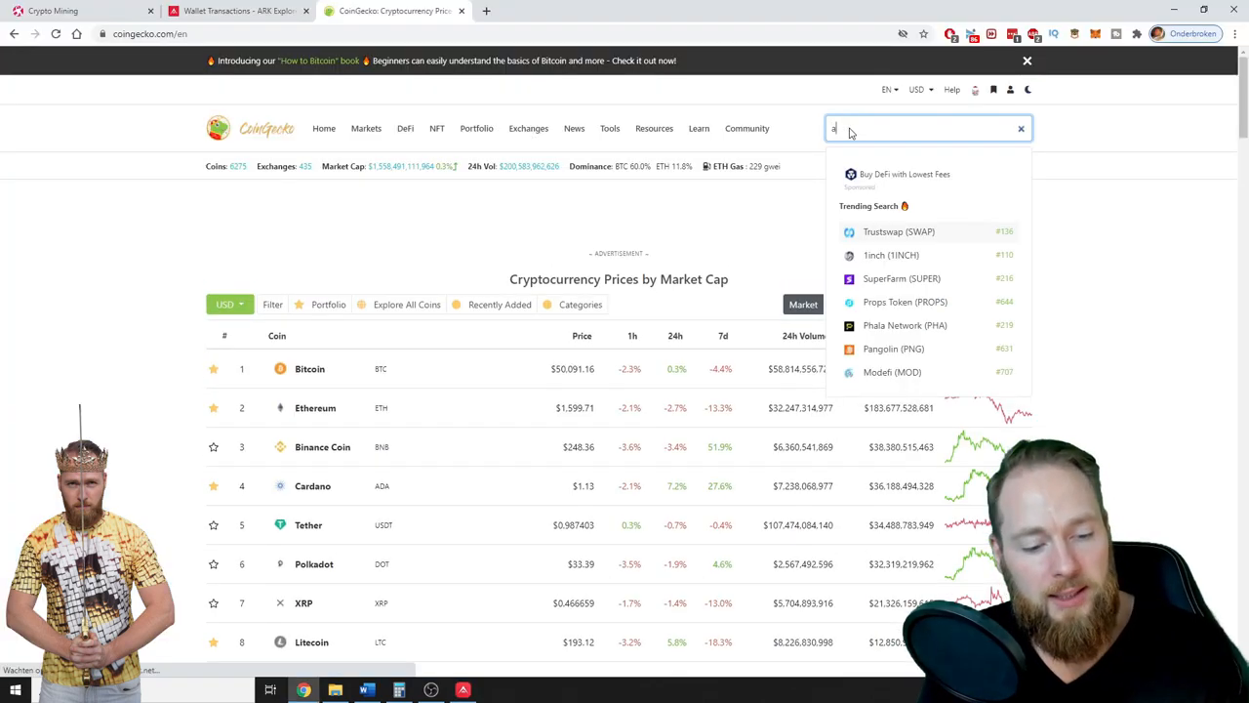
Find Ark (ARK) on CoinGecko, show its Max price chart, then return to the wallet's transactions
{"action": "type", "text": "rk"}
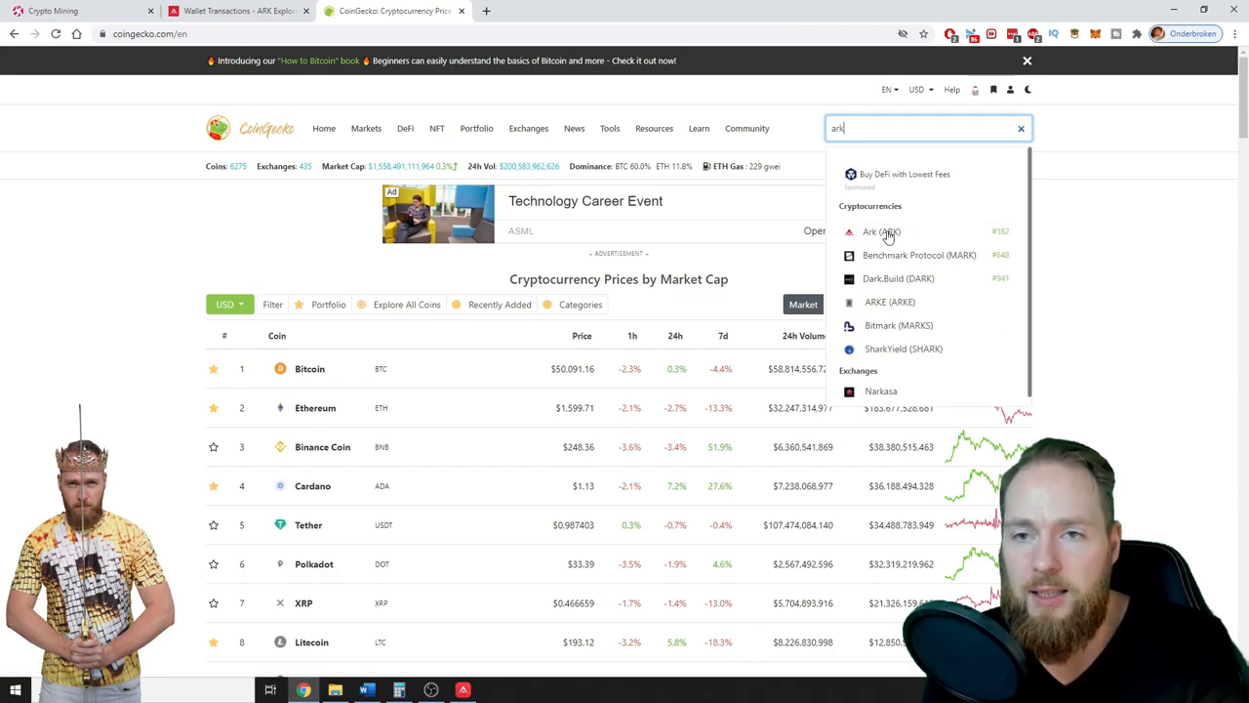
{"action": "left_click", "coordinate": [881, 231]}
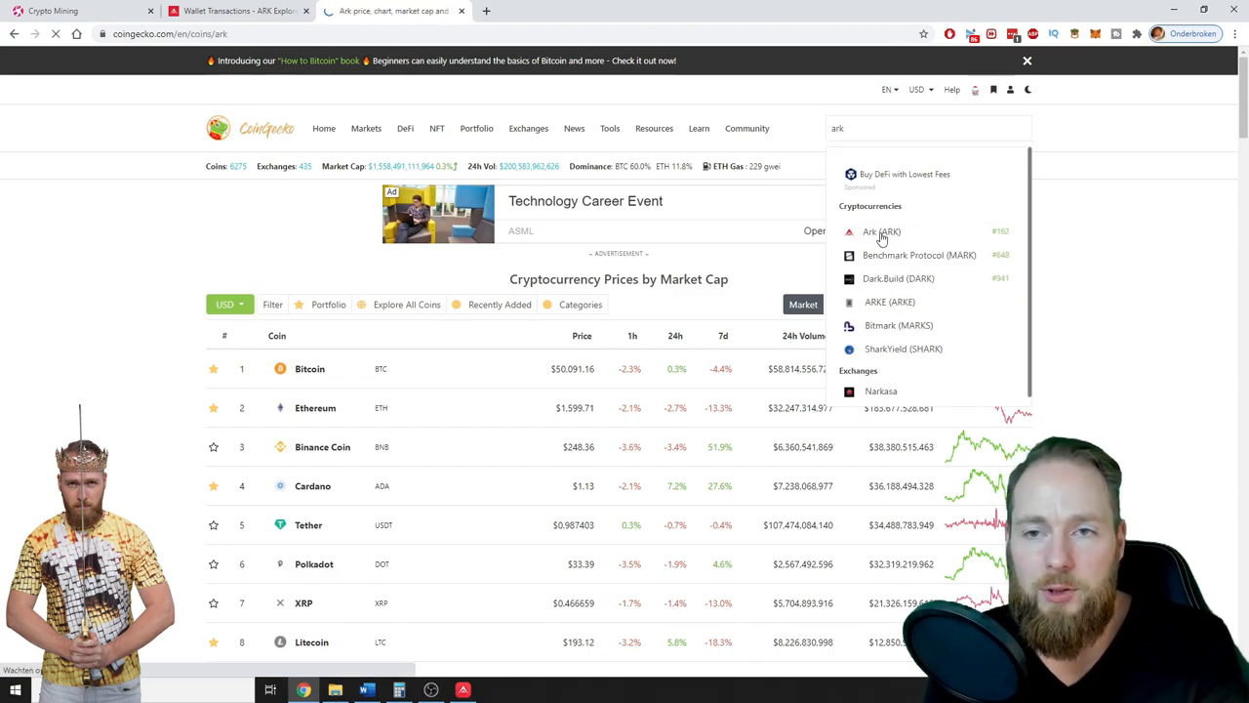
{"action": "left_click", "coordinate": [881, 231]}
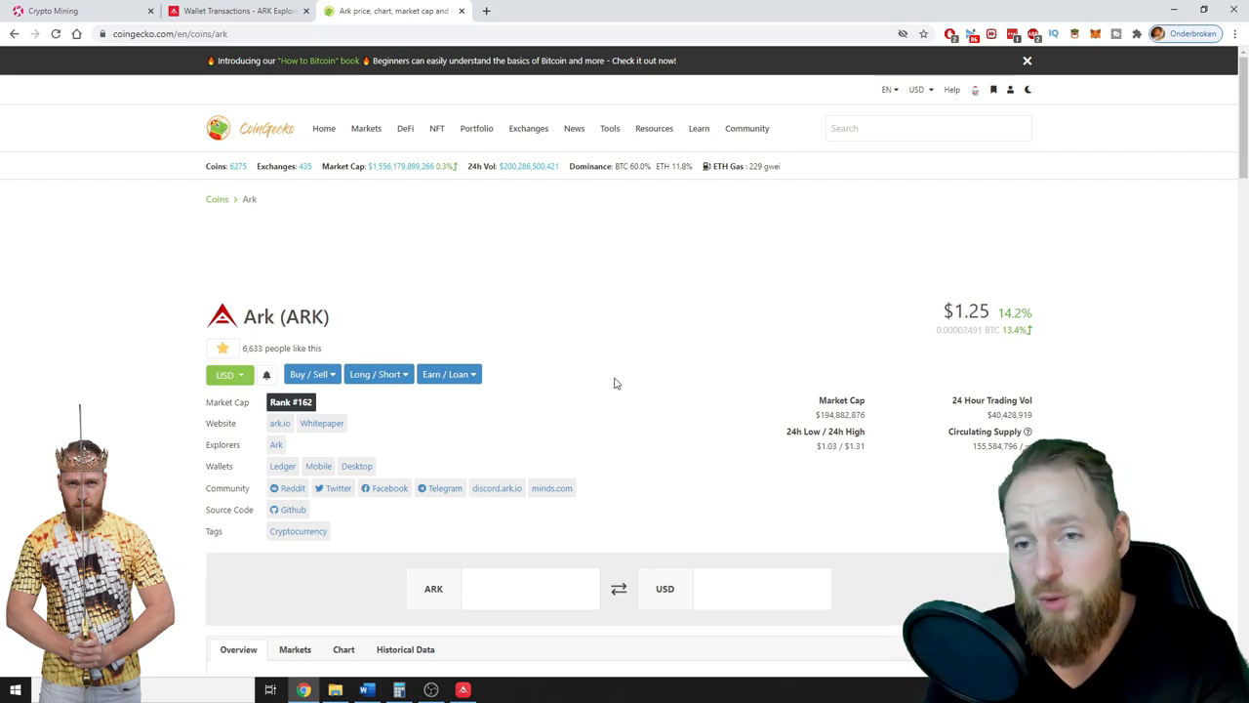
{"action": "scroll", "scroll_direction": "down", "scroll_amount": 3}
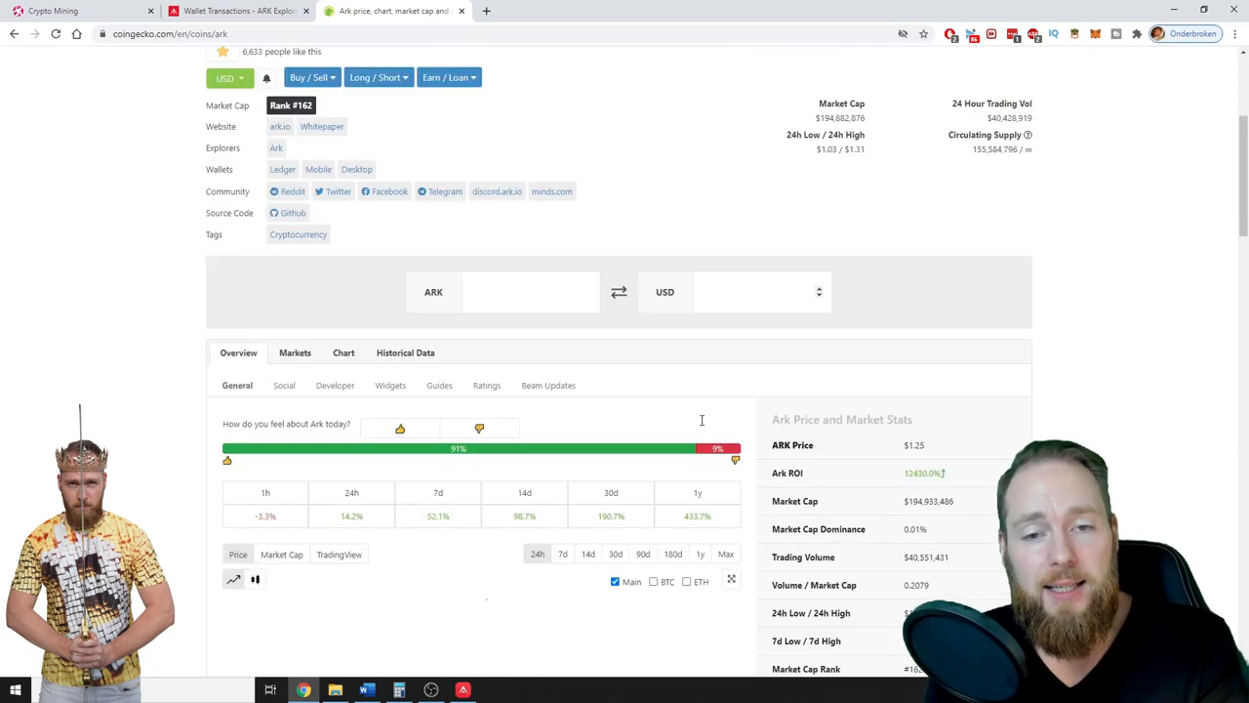
{"action": "scroll", "scroll_direction": "down", "scroll_amount": 3}
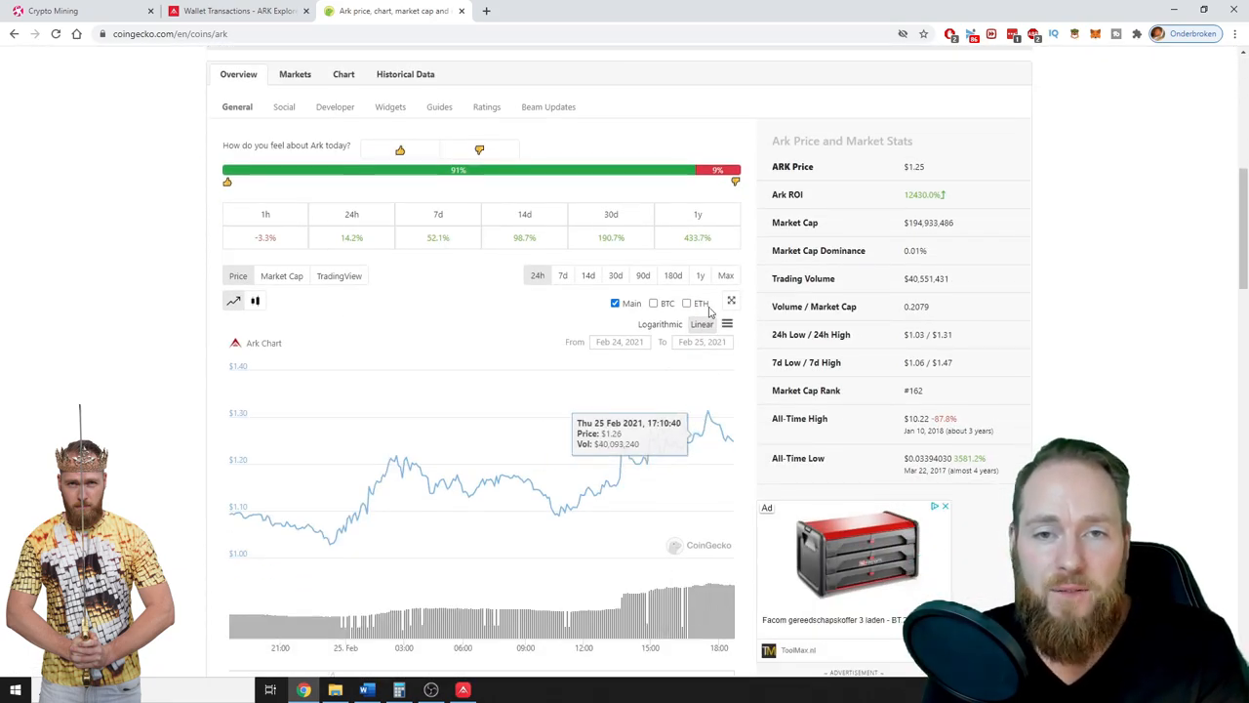
{"action": "left_click", "coordinate": [725, 274]}
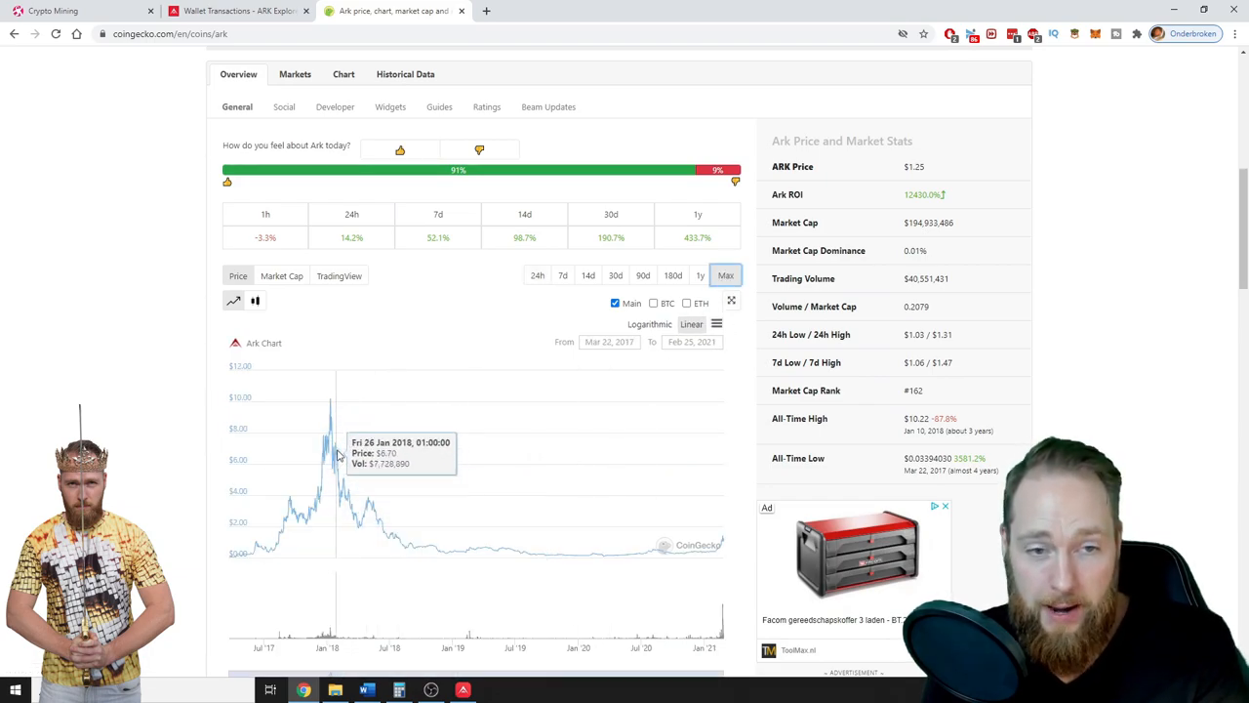
{"action": "mouse_move", "coordinate": [370, 511]}
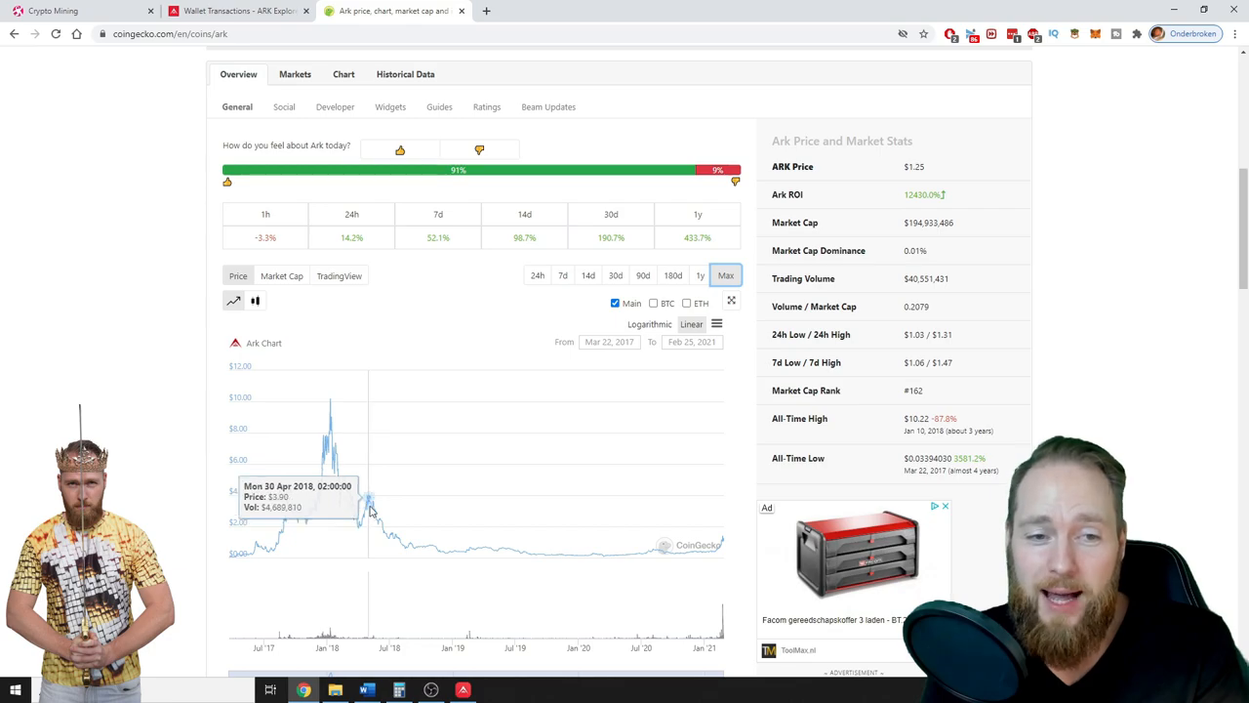
{"action": "mouse_move", "coordinate": [722, 549]}
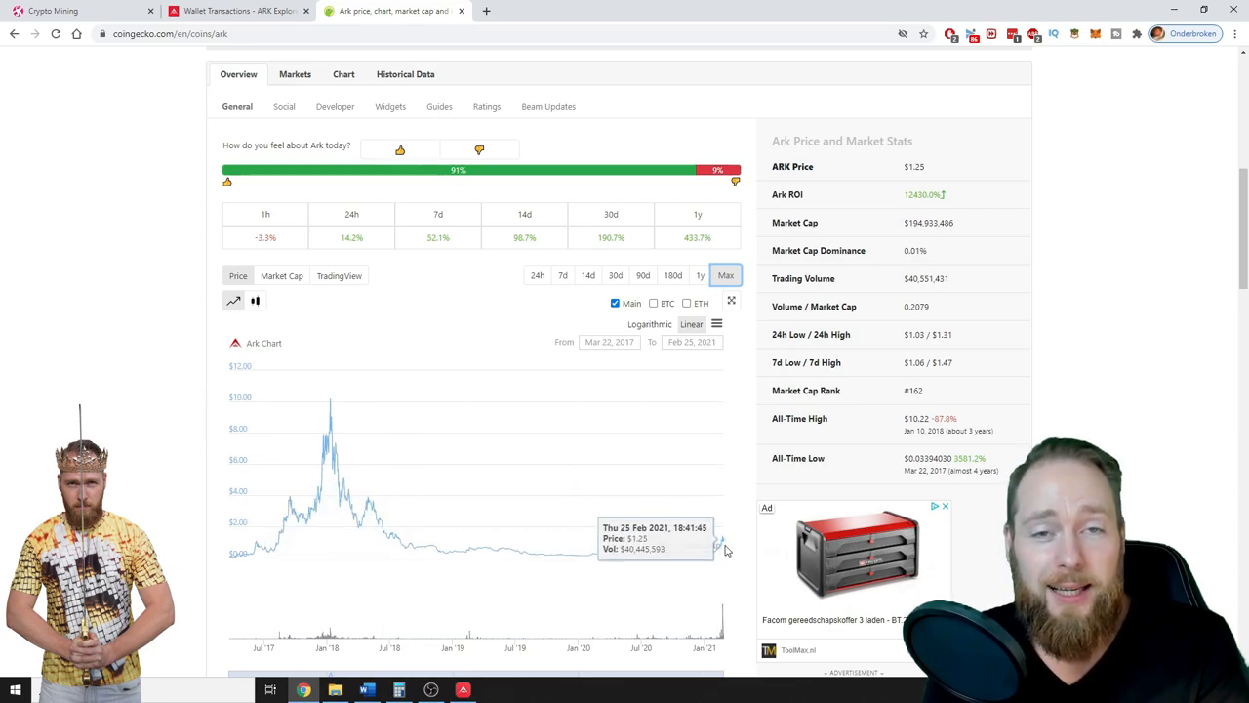
{"action": "left_click", "coordinate": [234, 11]}
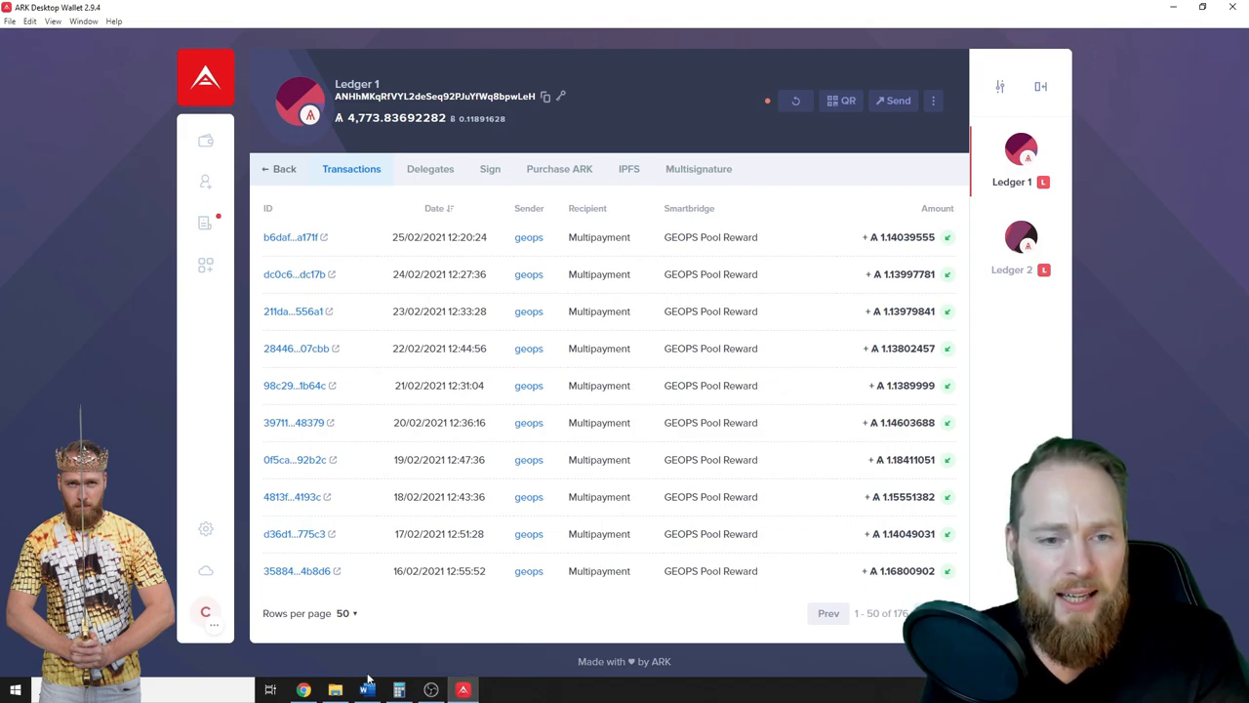
Start Calculator and enter the 4.773 ARK wallet balance as the tally's starting value
{"action": "left_click", "coordinate": [398, 689]}
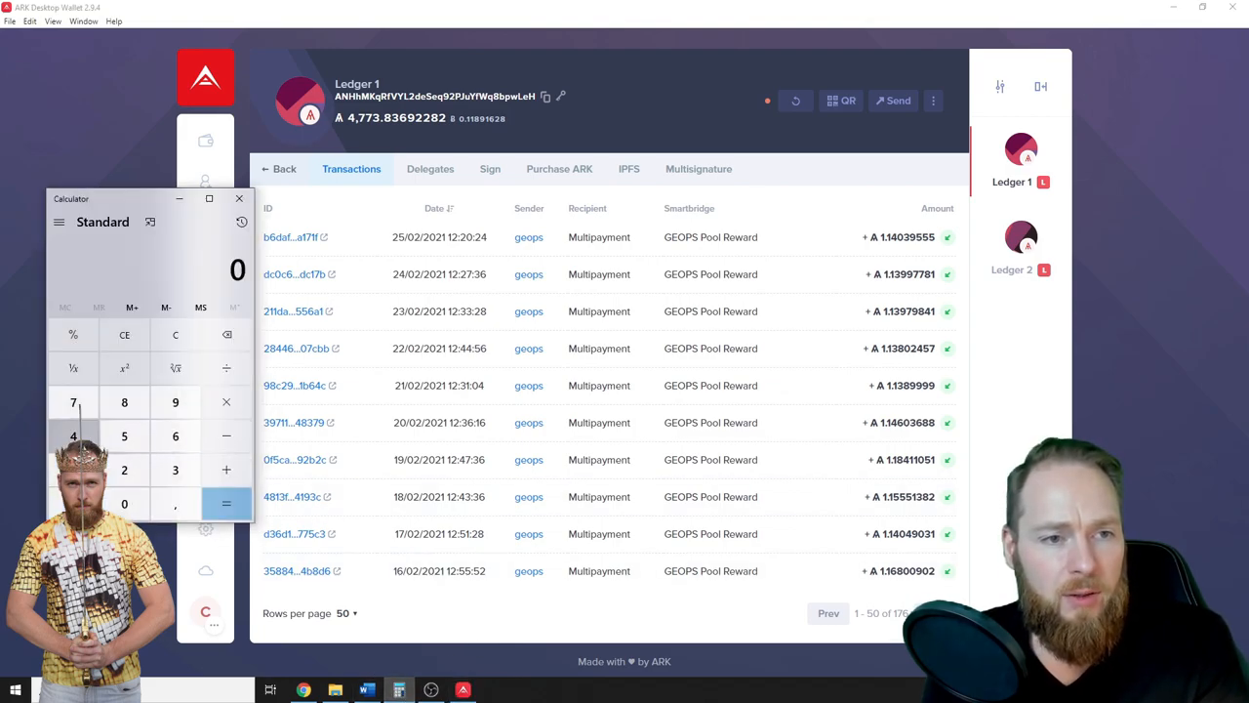
{"action": "left_click", "coordinate": [73, 436]}
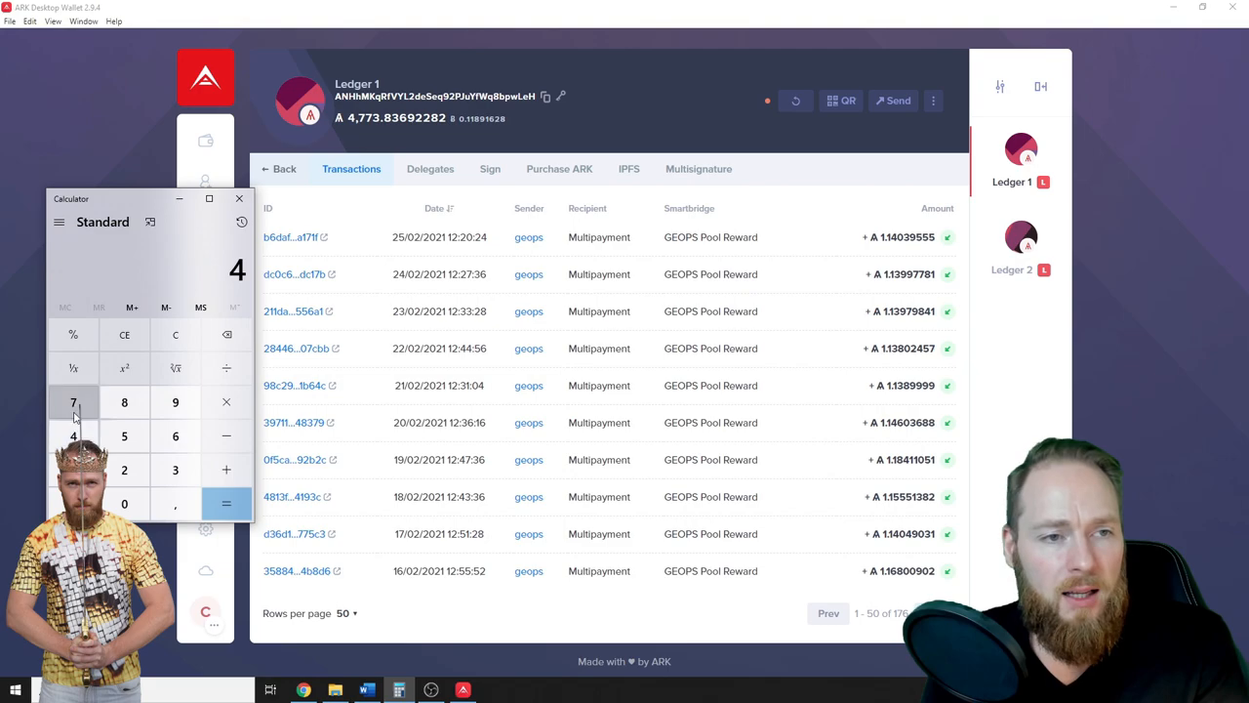
{"action": "left_click", "coordinate": [174, 470]}
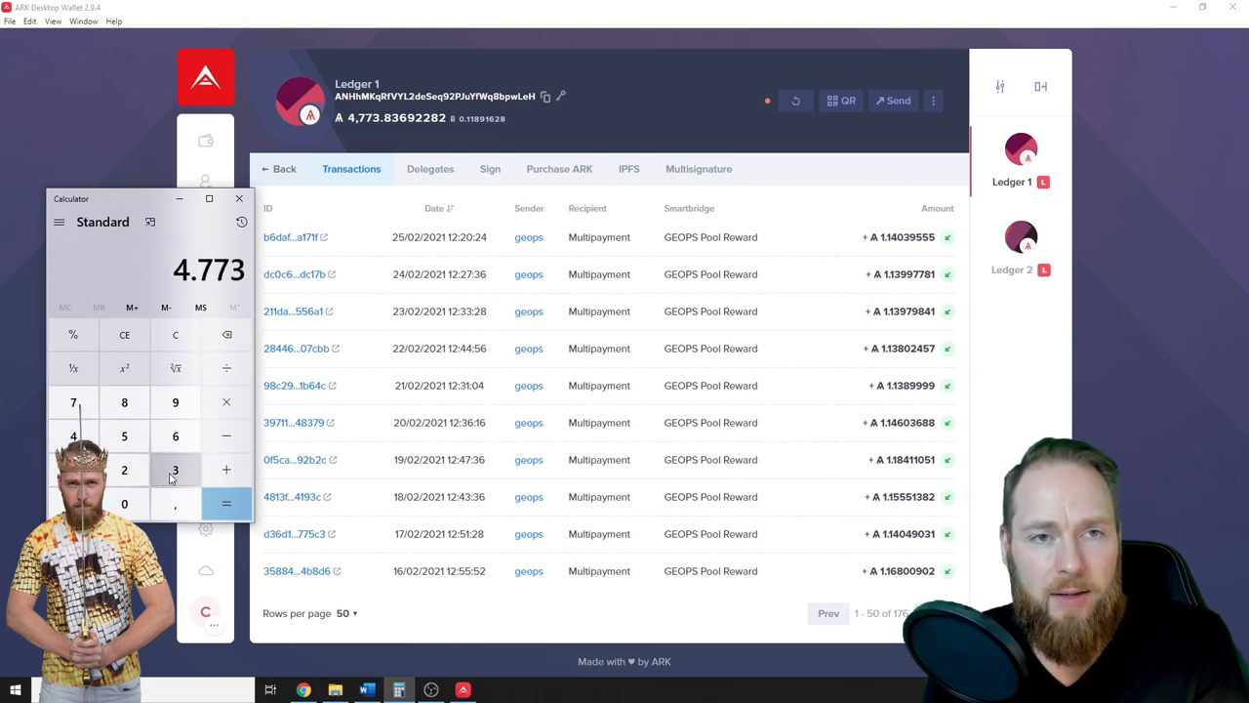
{"action": "mouse_move", "coordinate": [835, 588]}
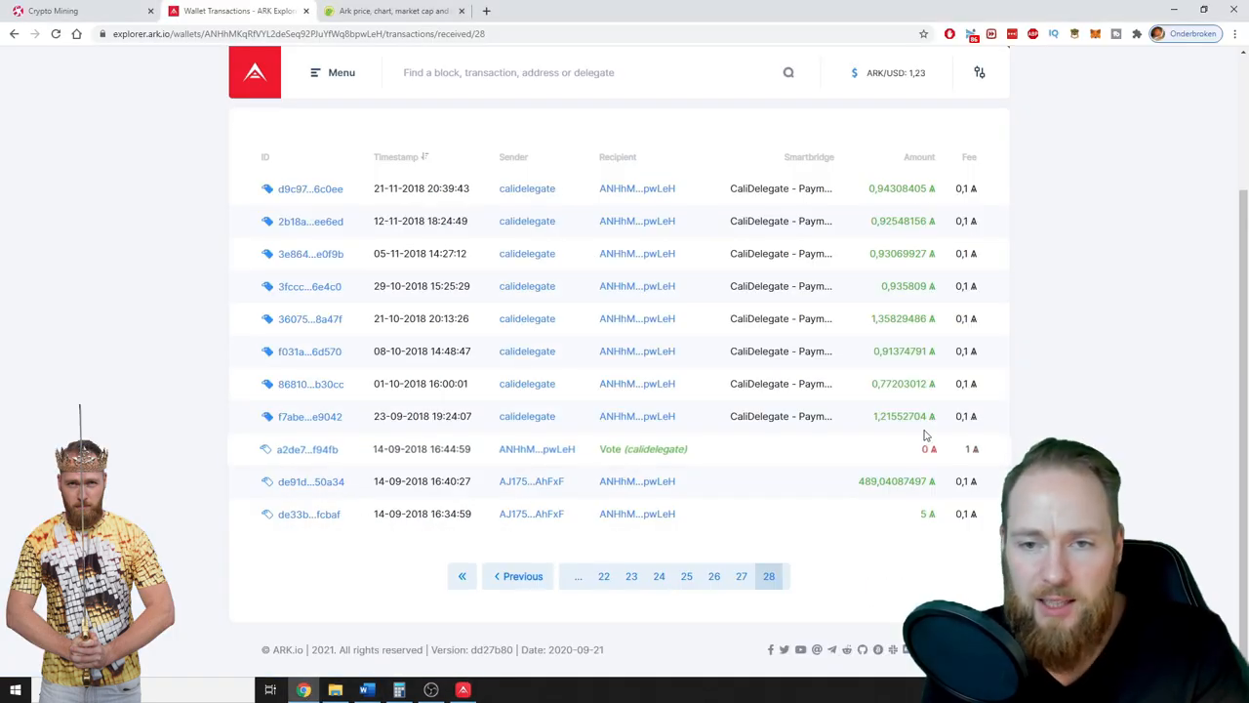
Review page 27 of received transactions for non-reward deposits
{"action": "left_click", "coordinate": [740, 575]}
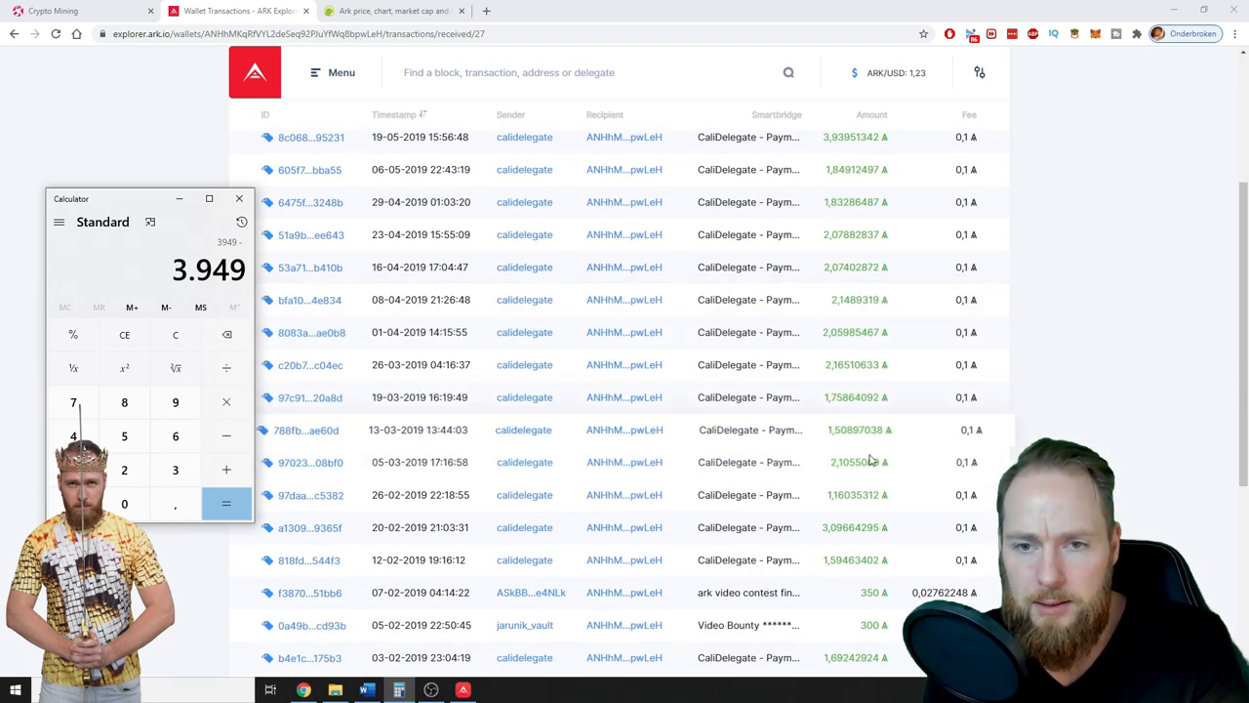
{"action": "scroll", "scroll_direction": "down", "scroll_amount": 3}
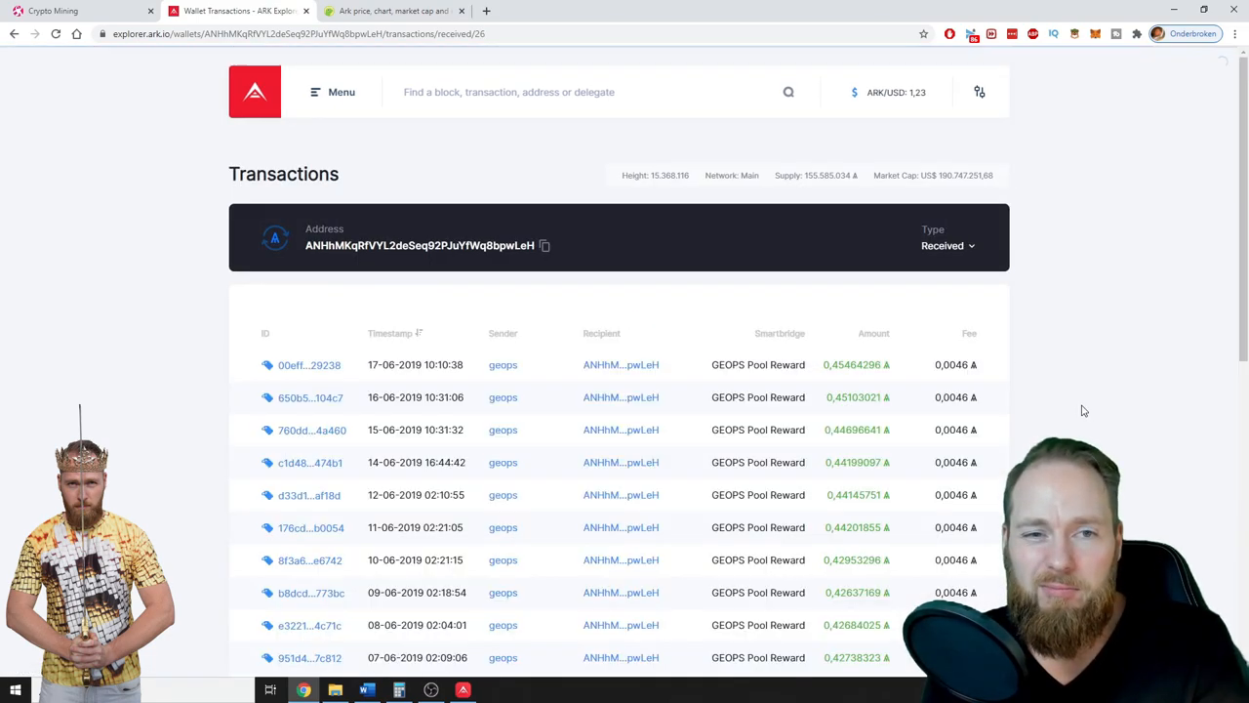
{"action": "scroll", "scroll_direction": "down", "scroll_amount": 3}
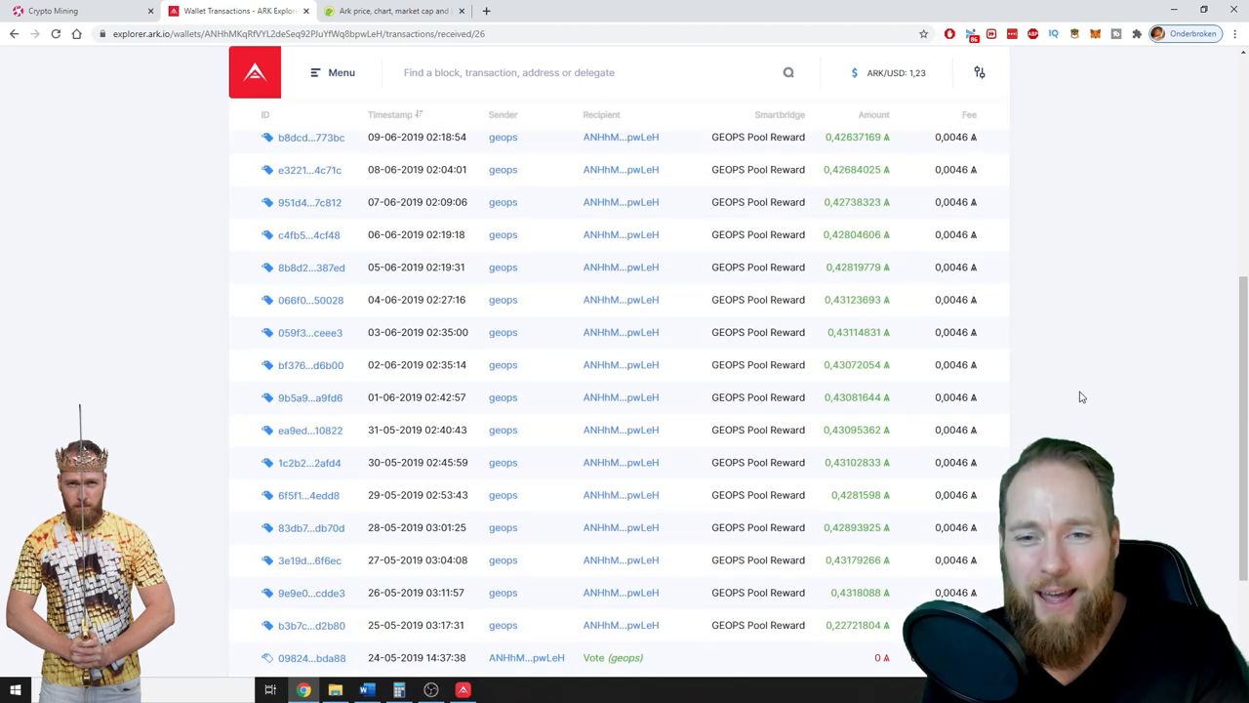
{"action": "scroll", "scroll_direction": "down", "scroll_amount": 3}
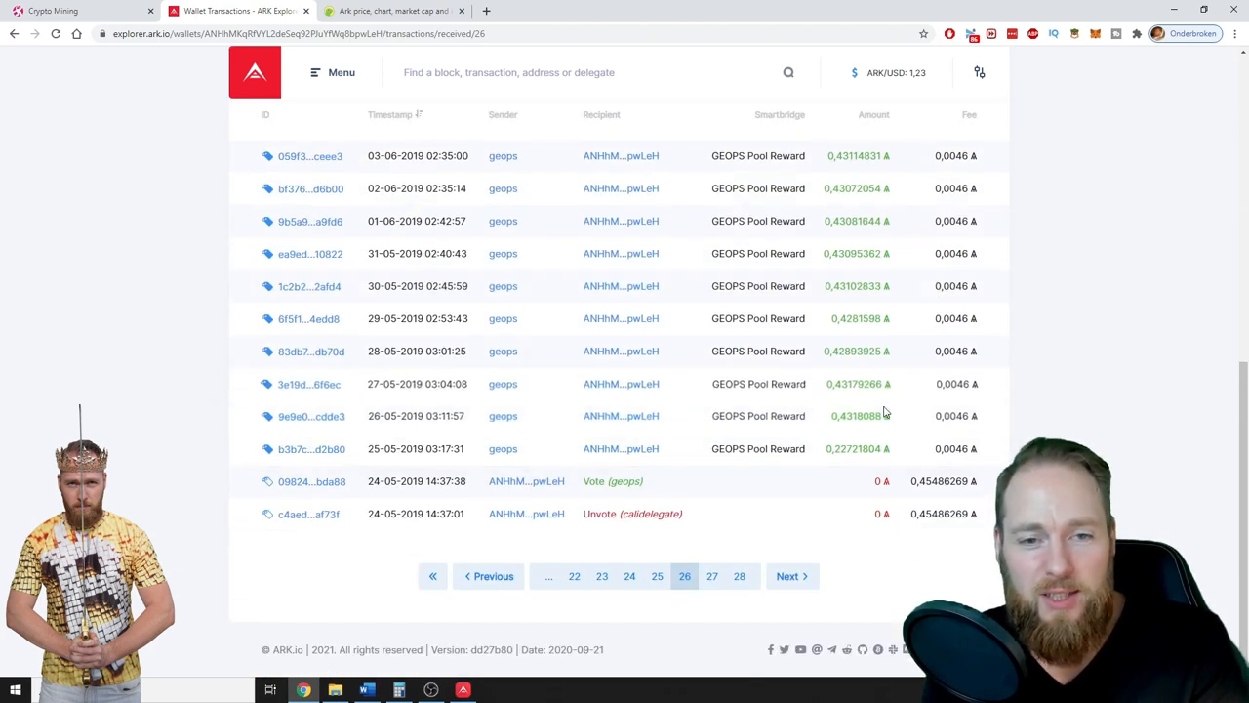
{"action": "scroll", "scroll_direction": "up", "scroll_amount": 3}
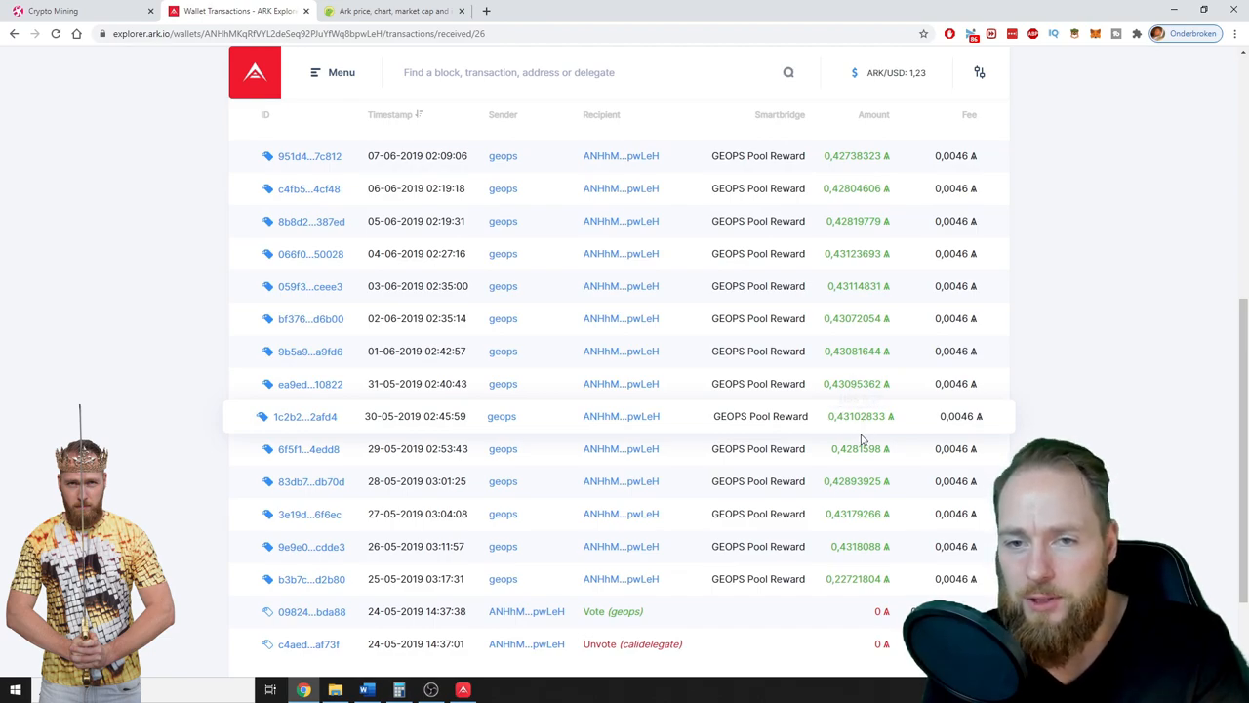
{"action": "mouse_move", "coordinate": [1053, 385]}
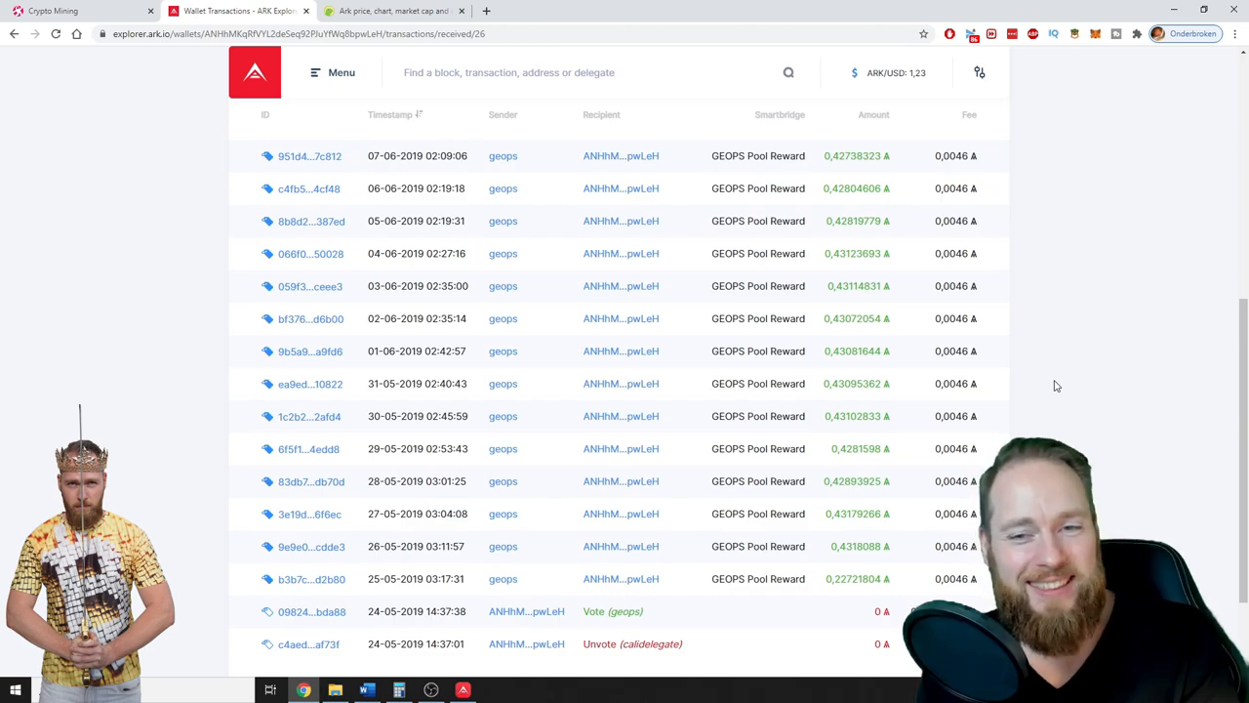
{"action": "mouse_move", "coordinate": [1044, 391]}
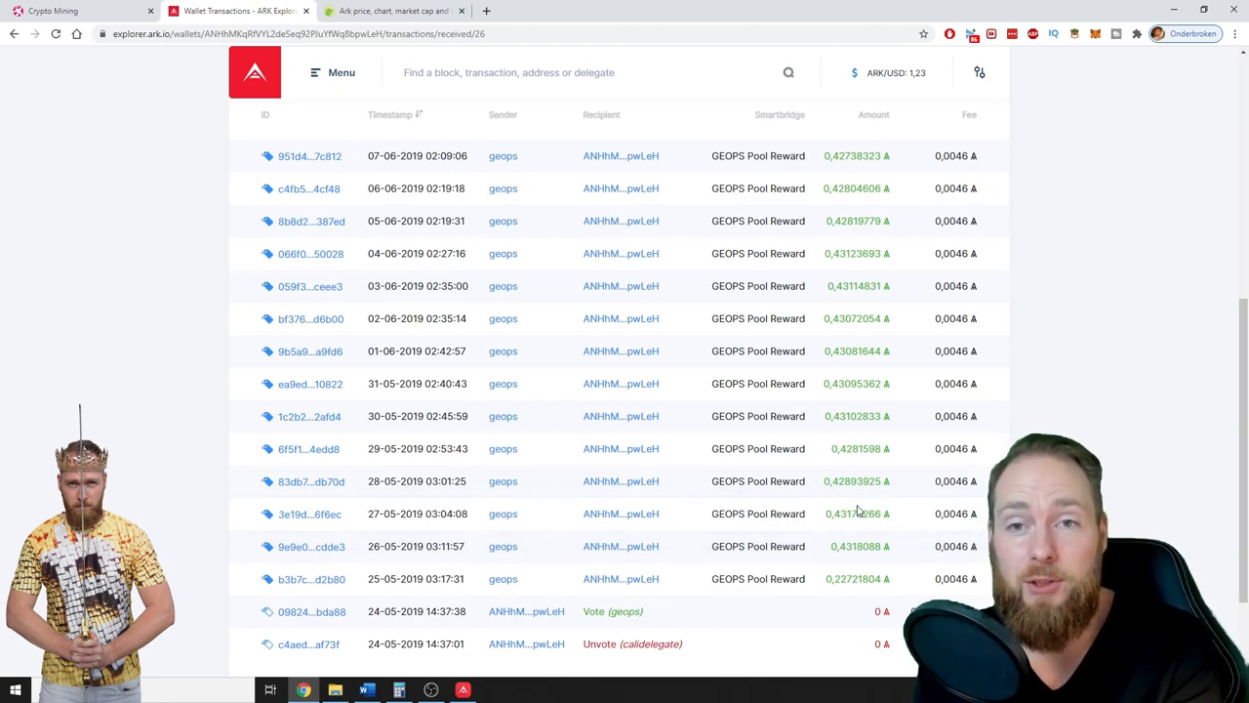
{"action": "scroll", "scroll_direction": "up", "scroll_amount": 3}
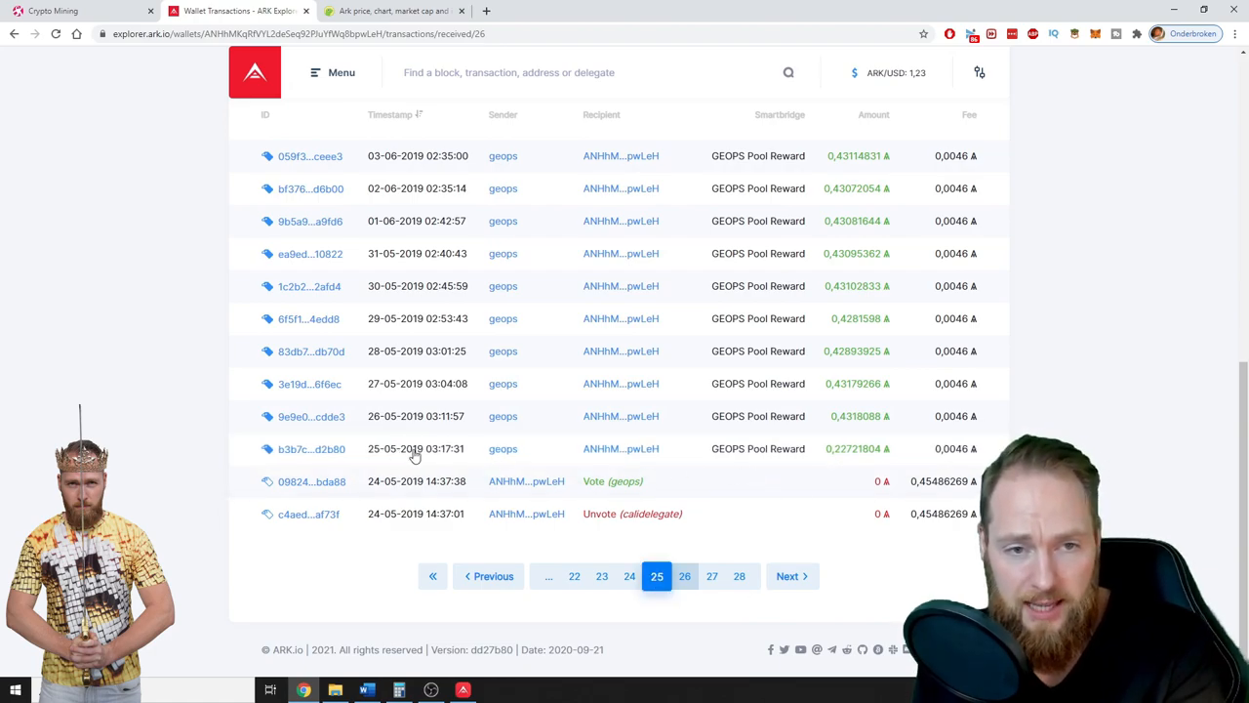
Review pages 25 and 24, subtracting the two 491 ARK Bittrex purchases to reach 1,708
{"action": "left_click", "coordinate": [493, 575]}
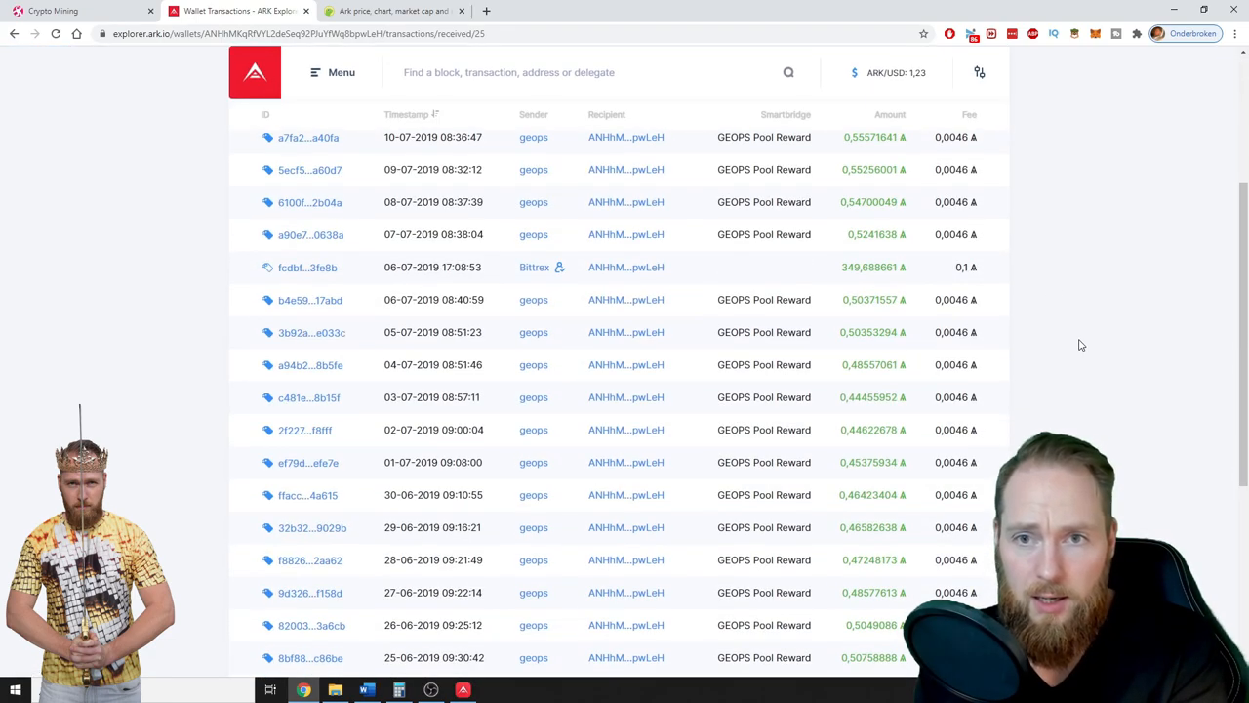
{"action": "left_click", "coordinate": [431, 689]}
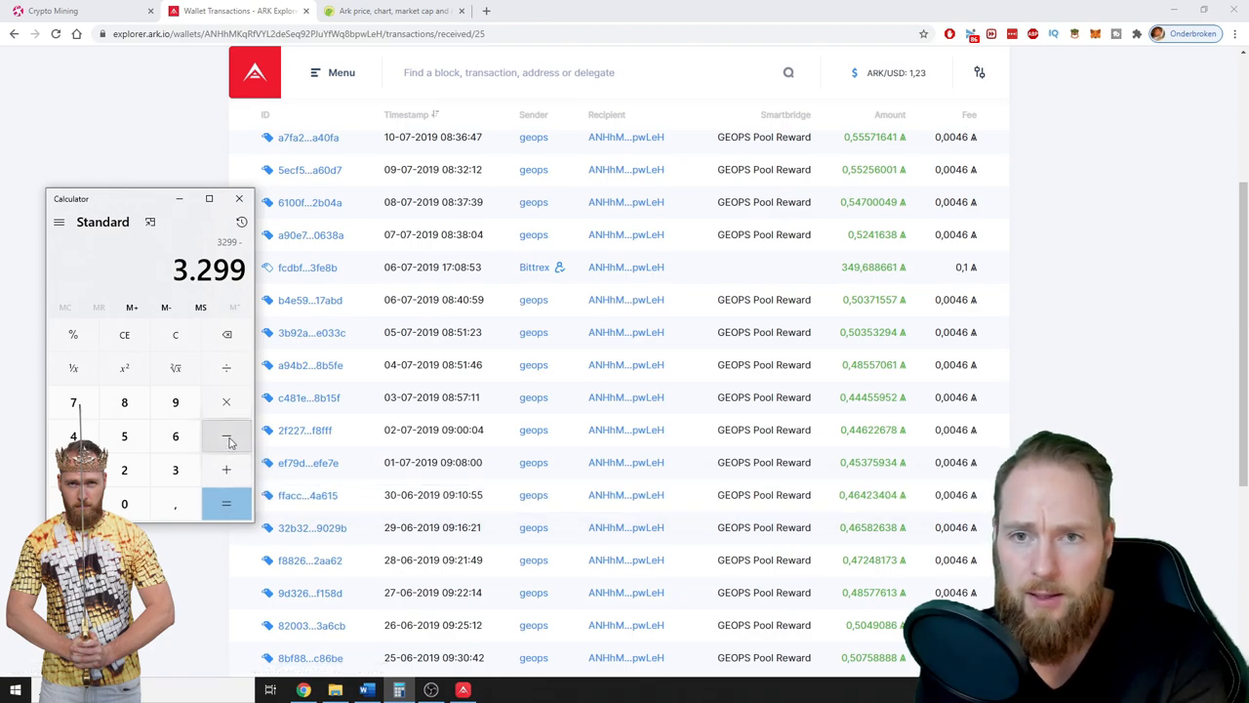
{"action": "left_click", "coordinate": [225, 436]}
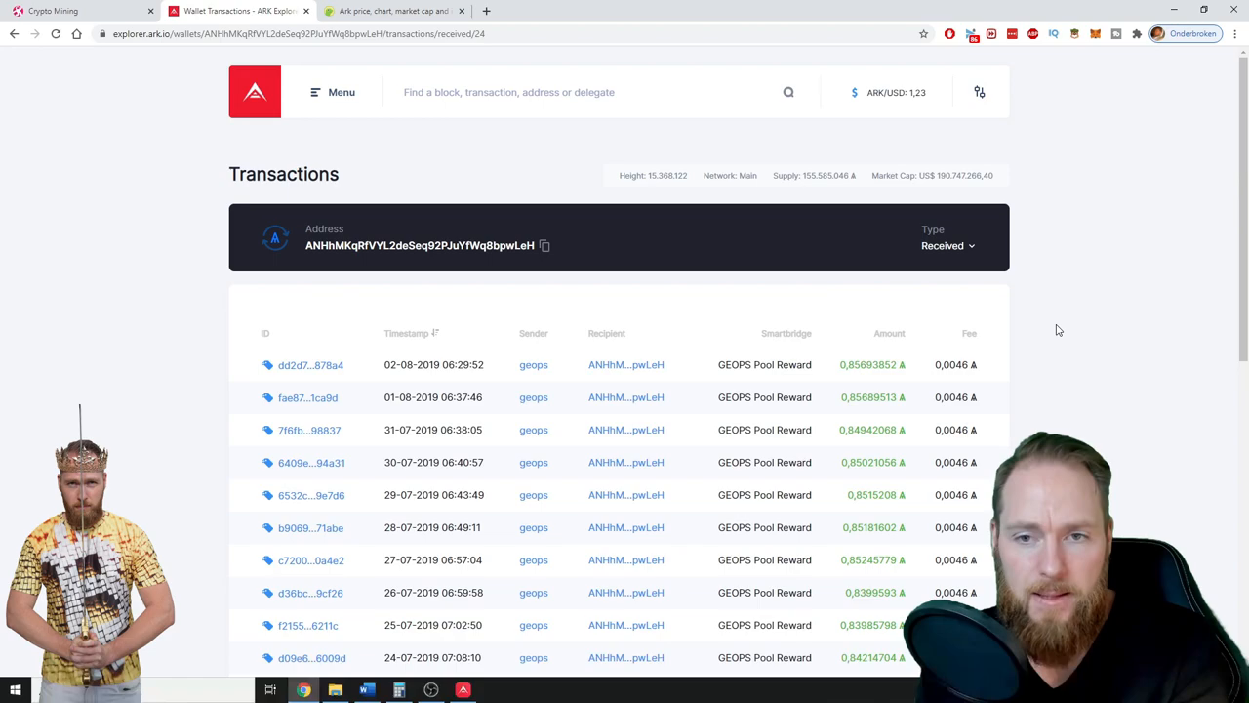
{"action": "scroll", "scroll_direction": "down", "scroll_amount": 3}
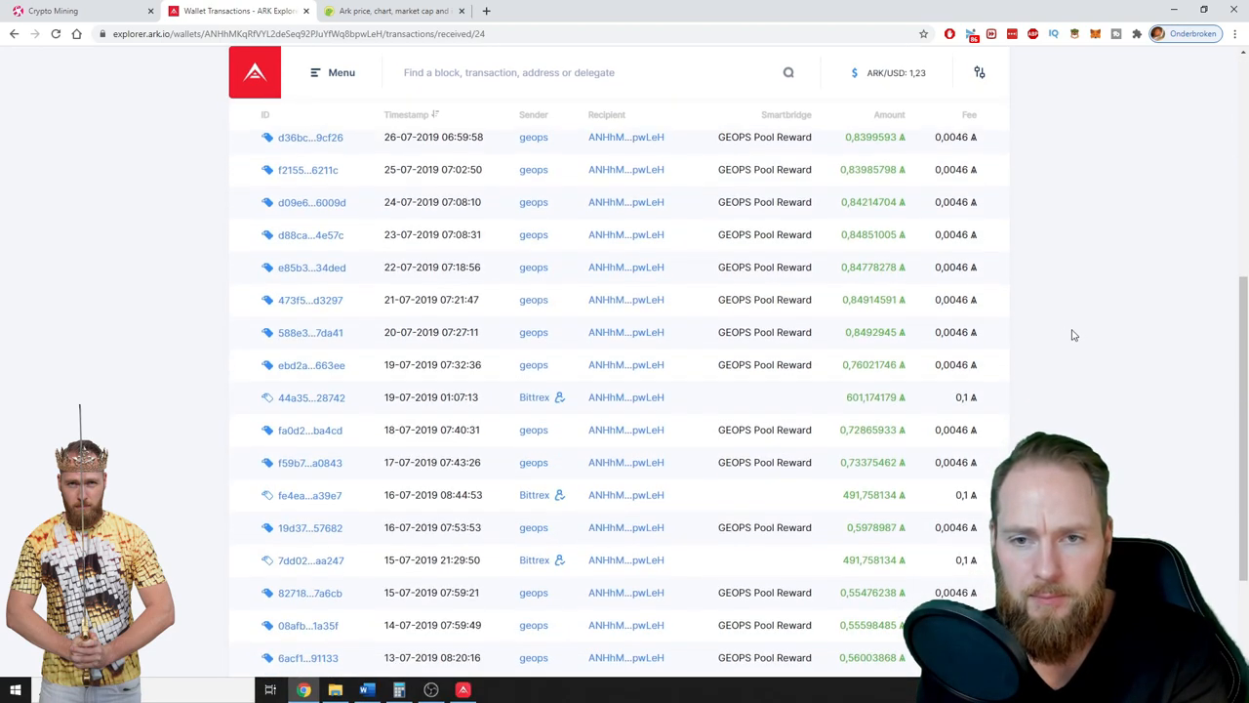
{"action": "left_click", "coordinate": [398, 690]}
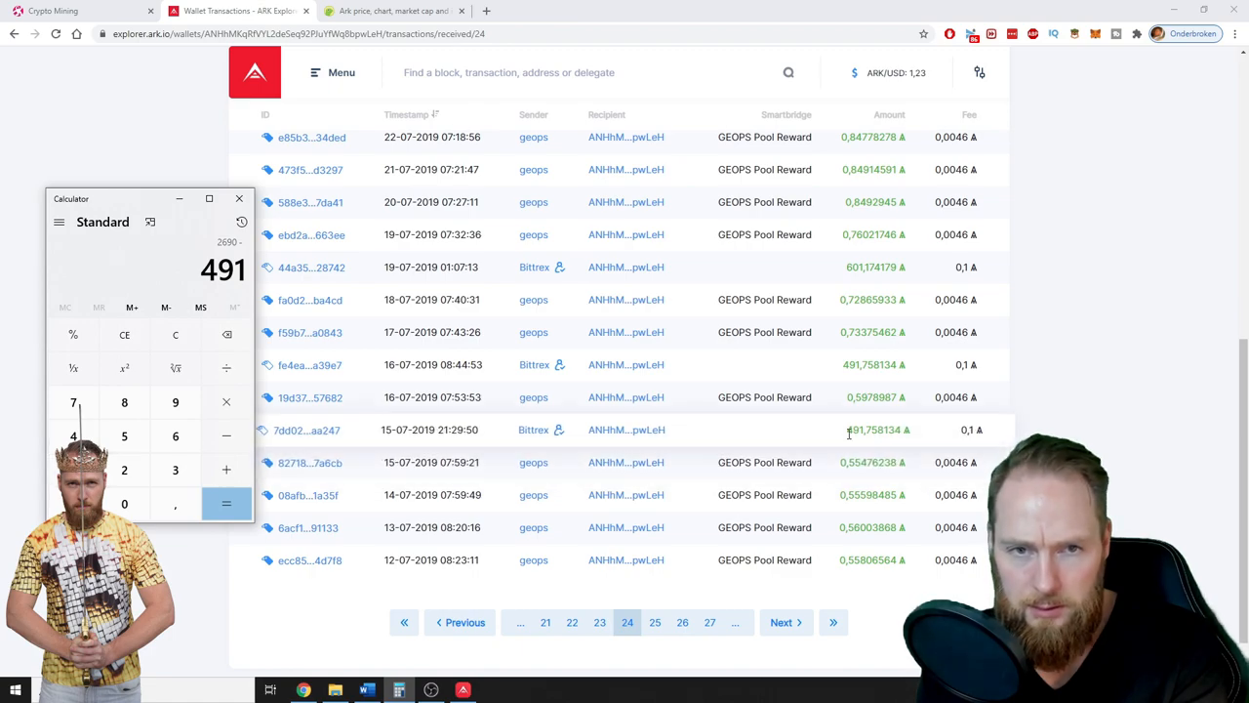
{"action": "mouse_move", "coordinate": [469, 364]}
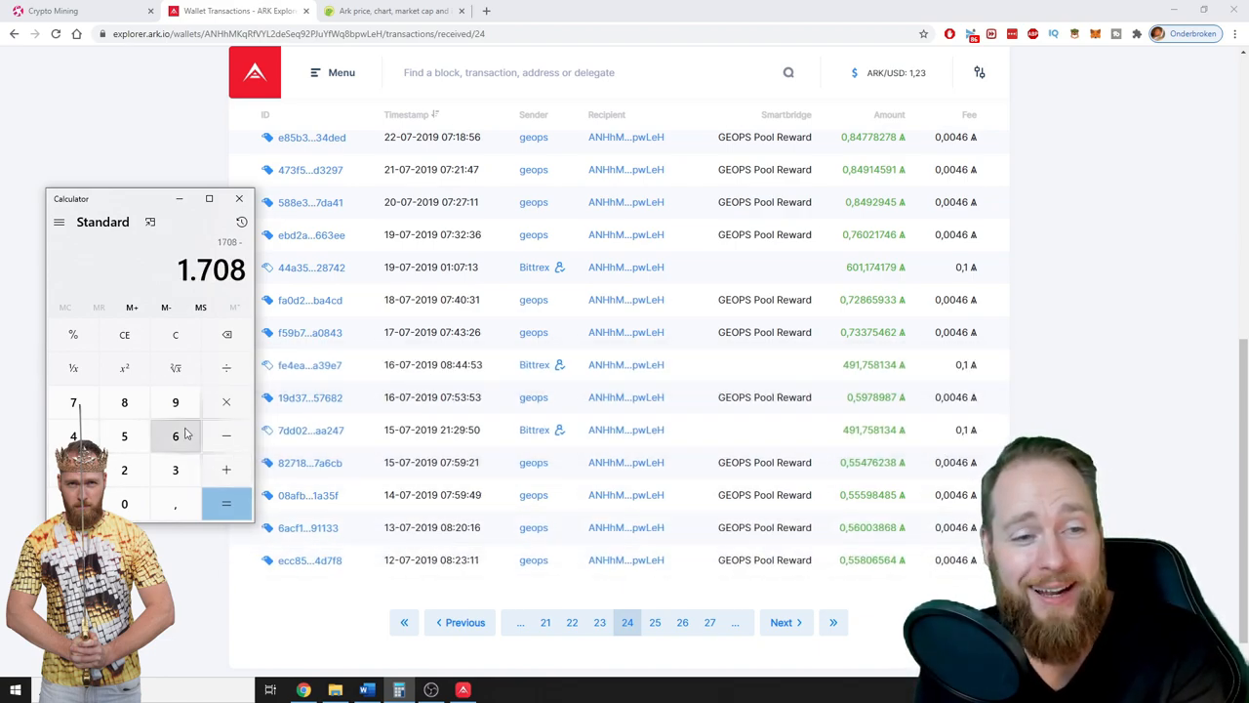
{"action": "left_click", "coordinate": [174, 435]}
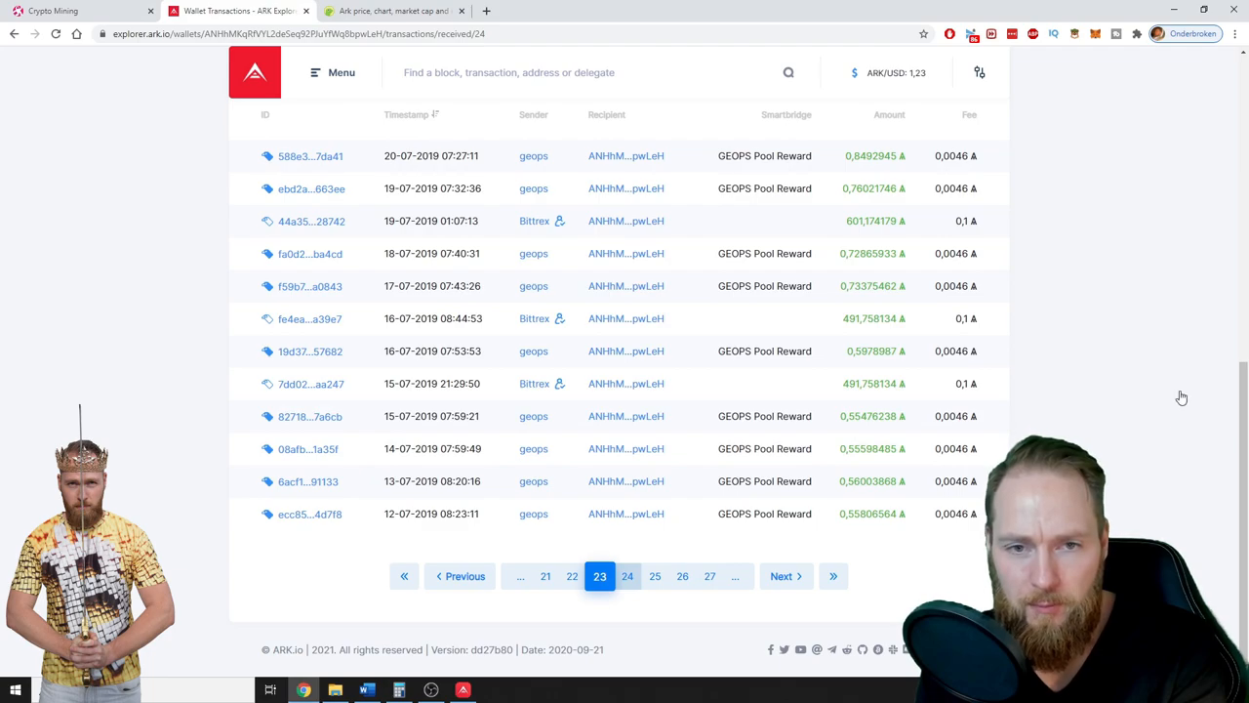
Check pages 23 and 22 show only pool rewards, then subtract the 601 ARK purchase, leaving 1,107
{"action": "left_click", "coordinate": [628, 576]}
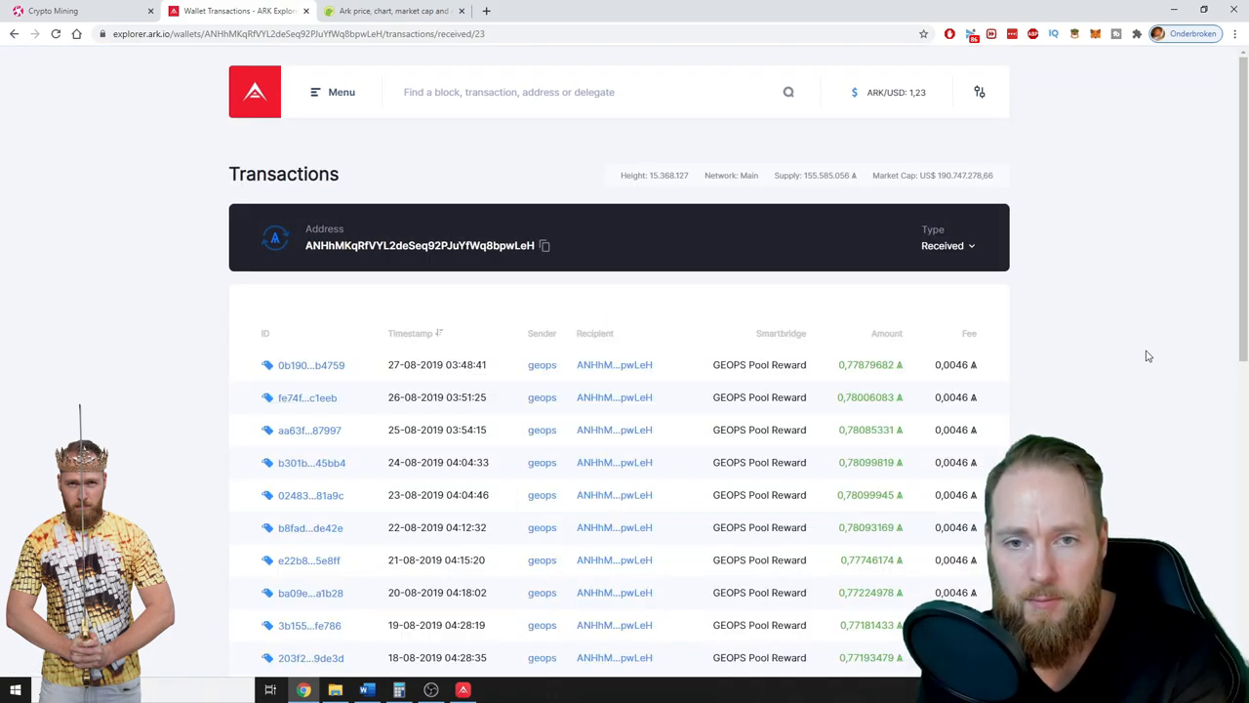
{"action": "scroll", "scroll_direction": "down", "scroll_amount": 3}
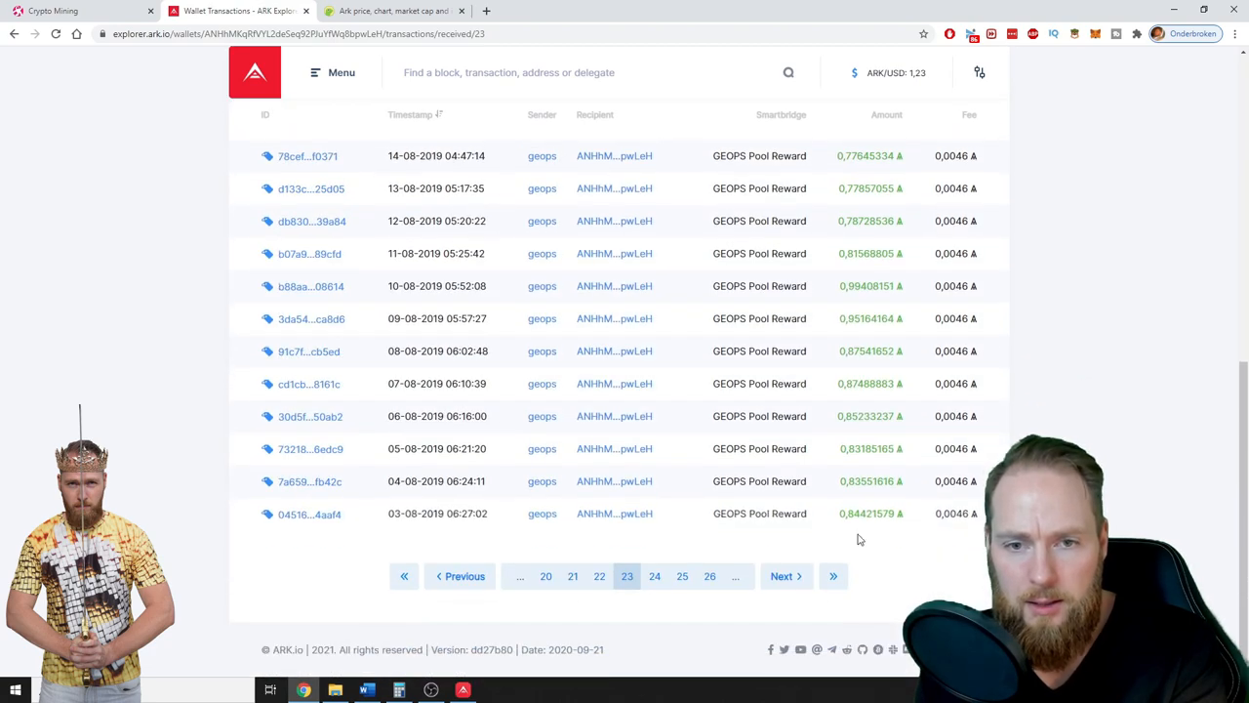
{"action": "left_click", "coordinate": [598, 576]}
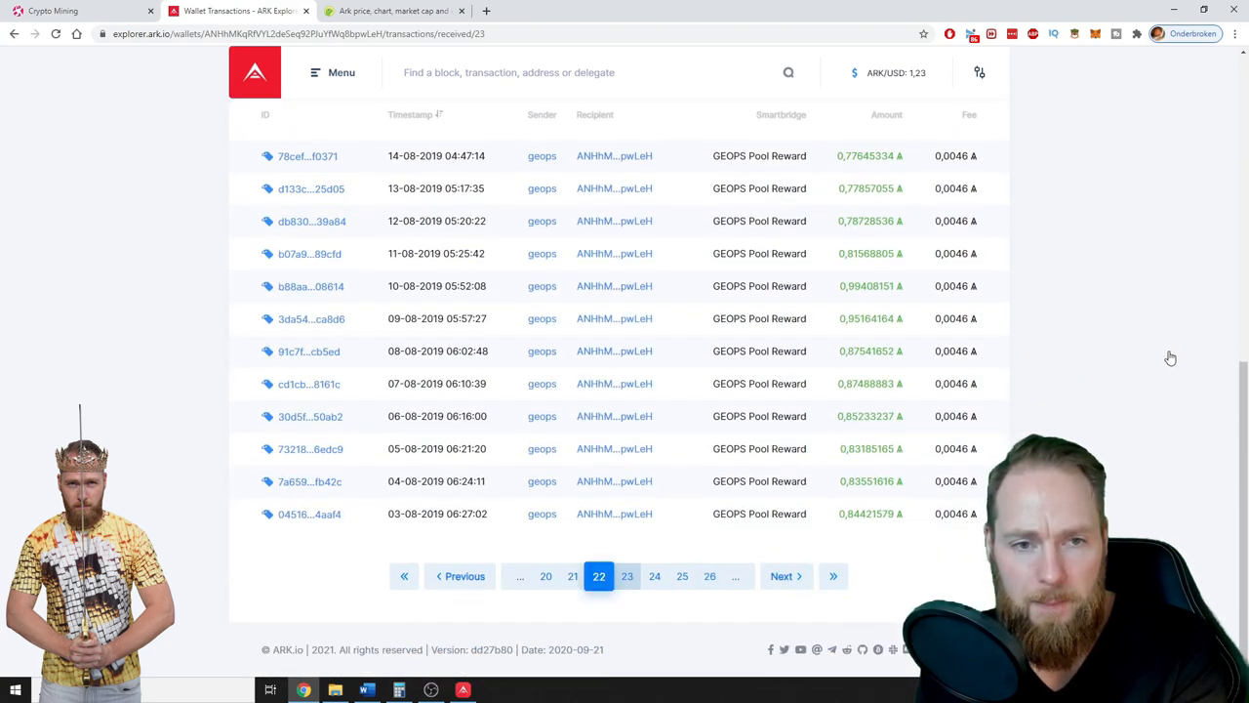
{"action": "left_click", "coordinate": [626, 576]}
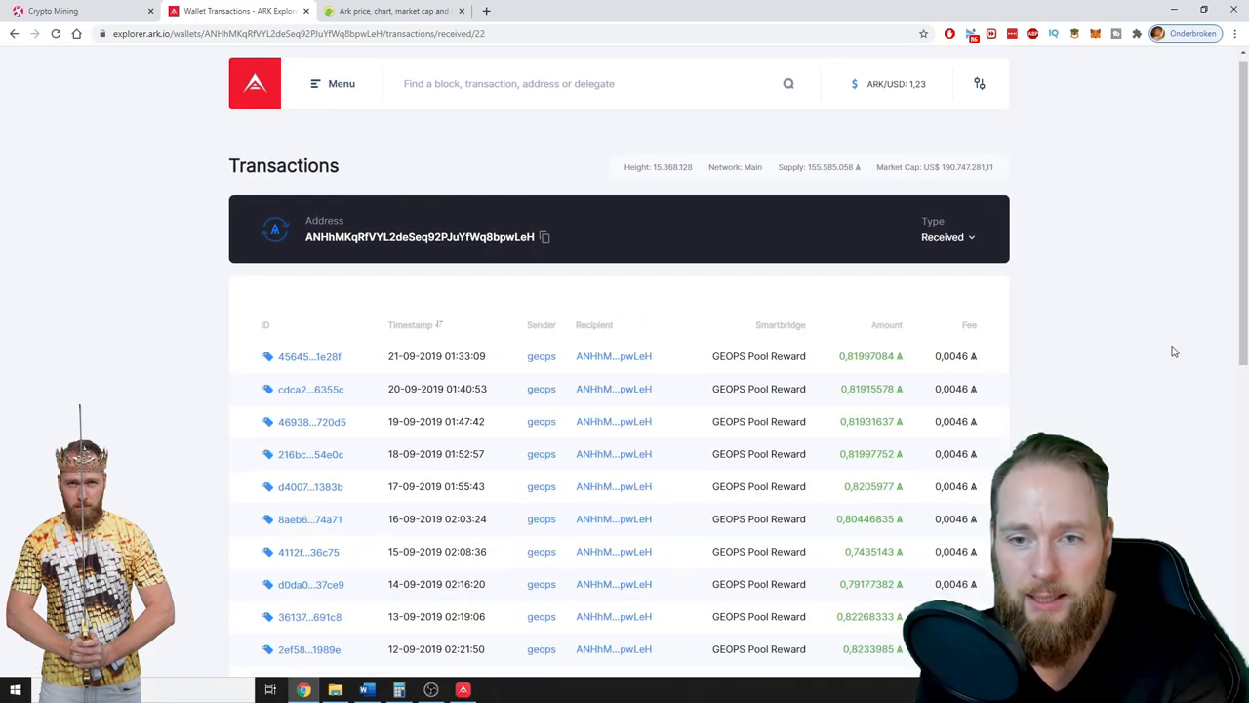
{"action": "scroll", "scroll_direction": "down", "scroll_amount": 3}
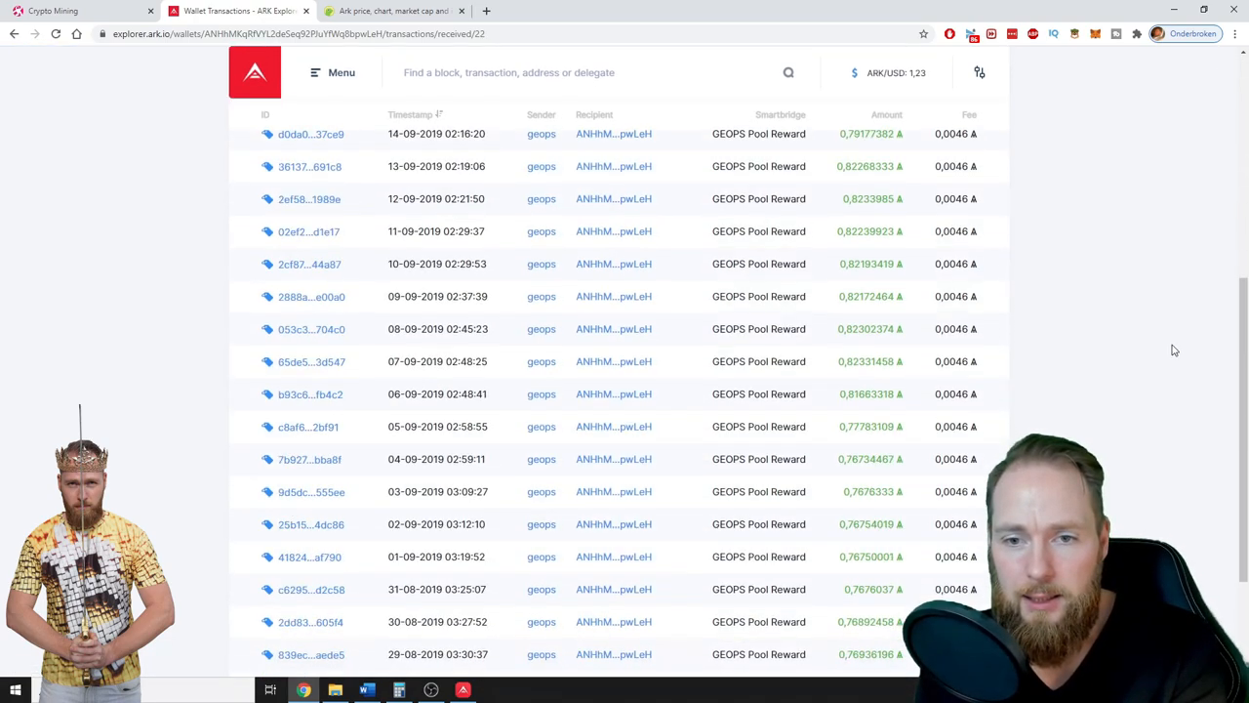
{"action": "scroll", "scroll_direction": "down", "scroll_amount": 3}
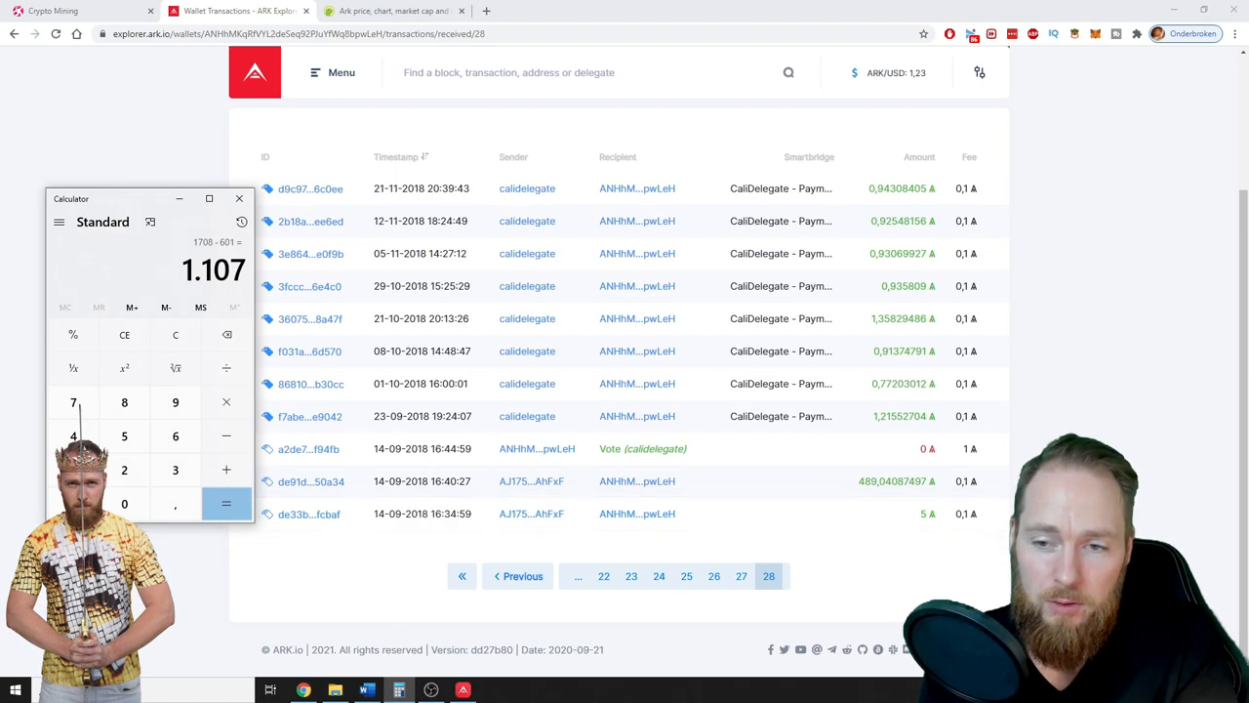
Check the oldest transactions with the tally at 1,107, then switch to the CoinGecko ARK page
{"action": "left_click", "coordinate": [1200, 690]}
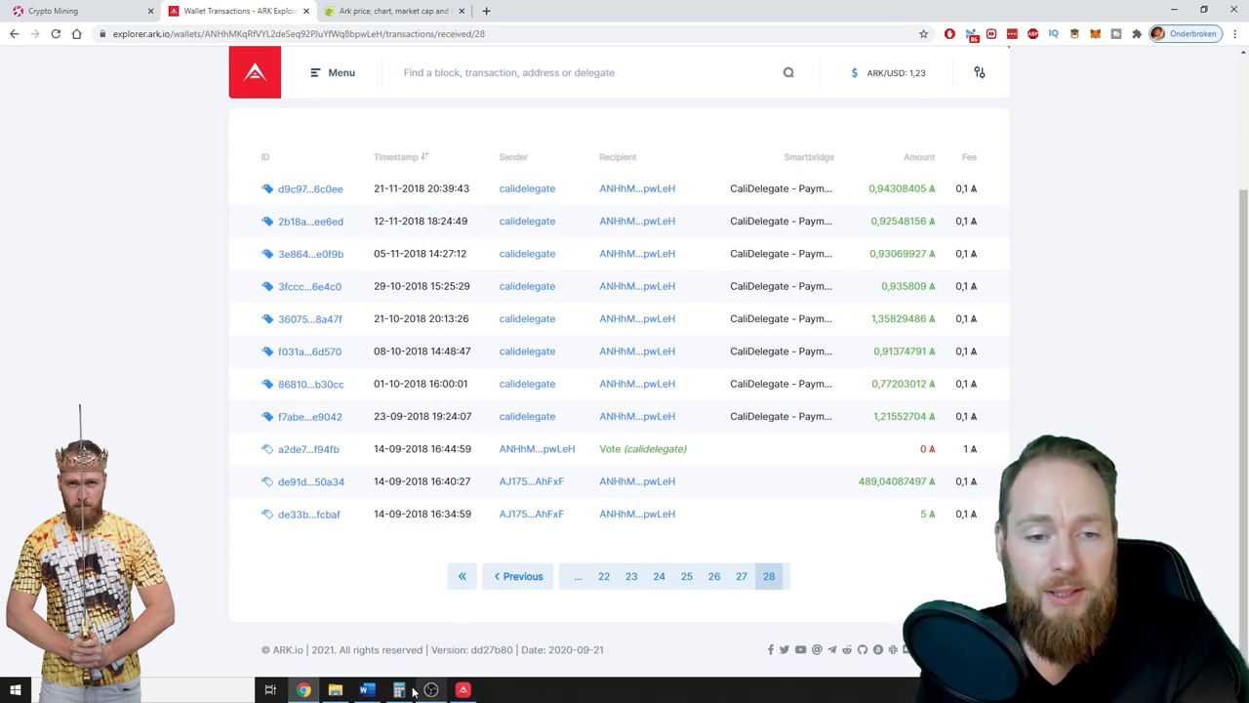
{"action": "left_click", "coordinate": [398, 690]}
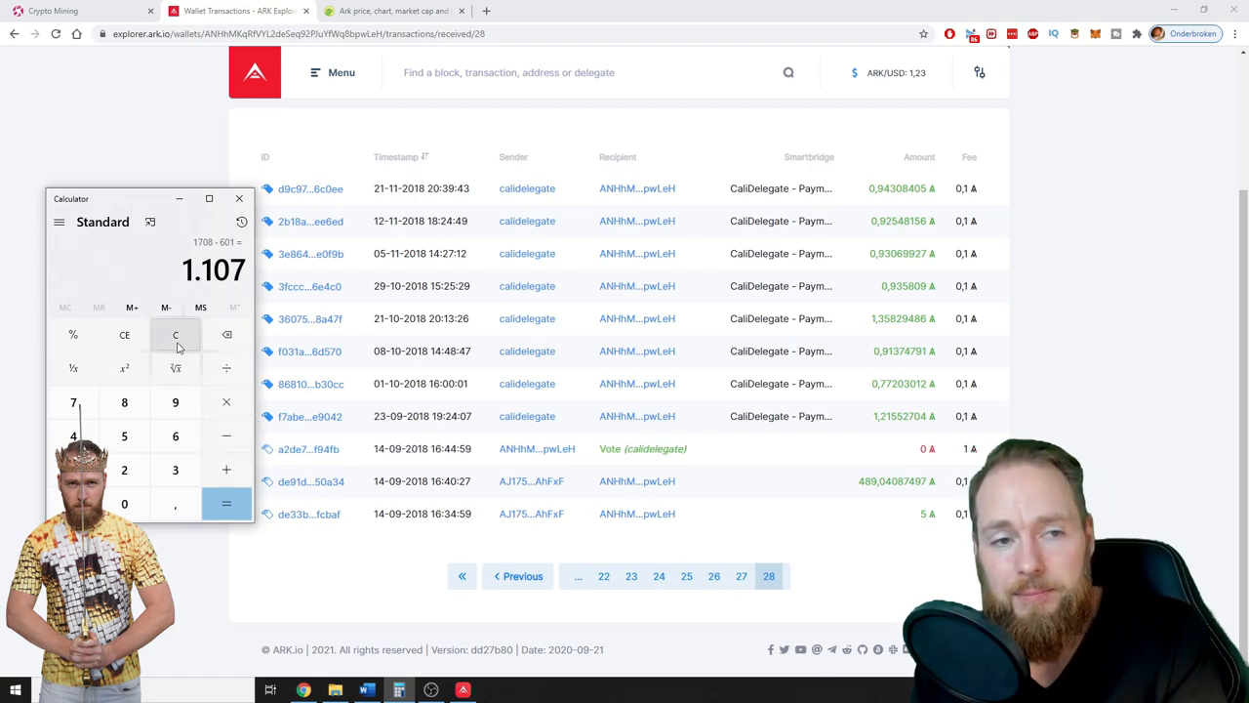
{"action": "mouse_move", "coordinate": [432, 618]}
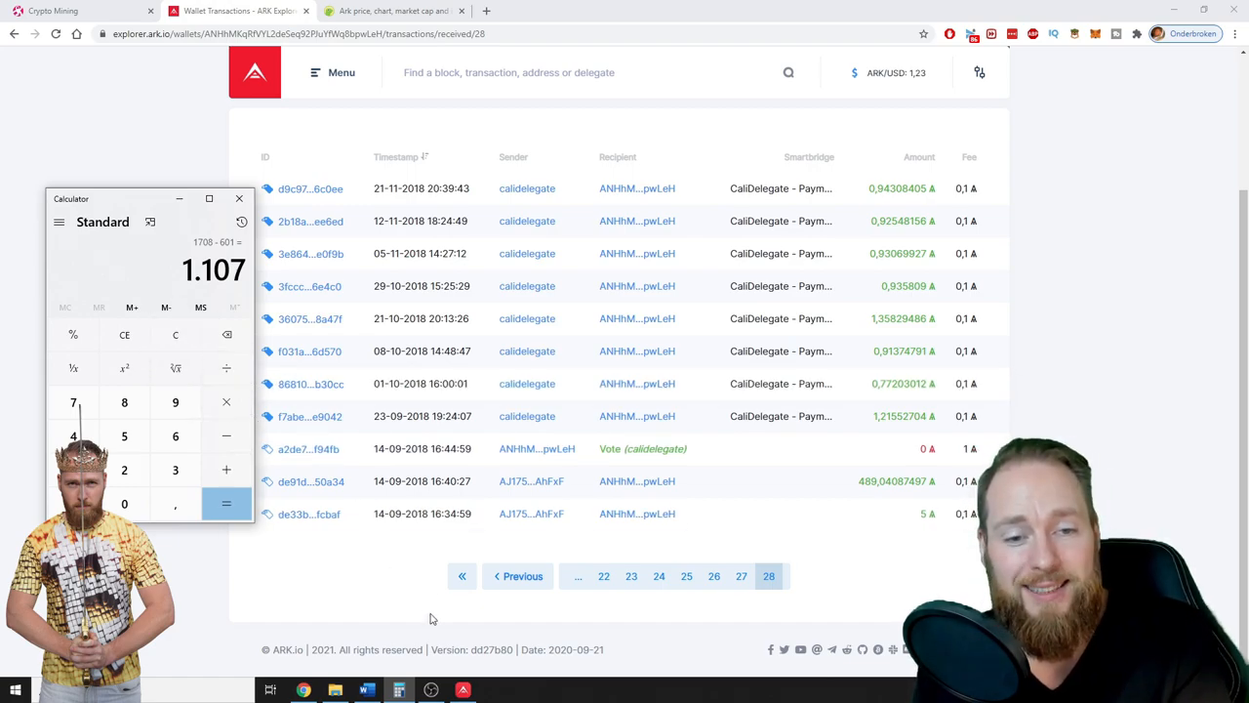
{"action": "left_click", "coordinate": [462, 690]}
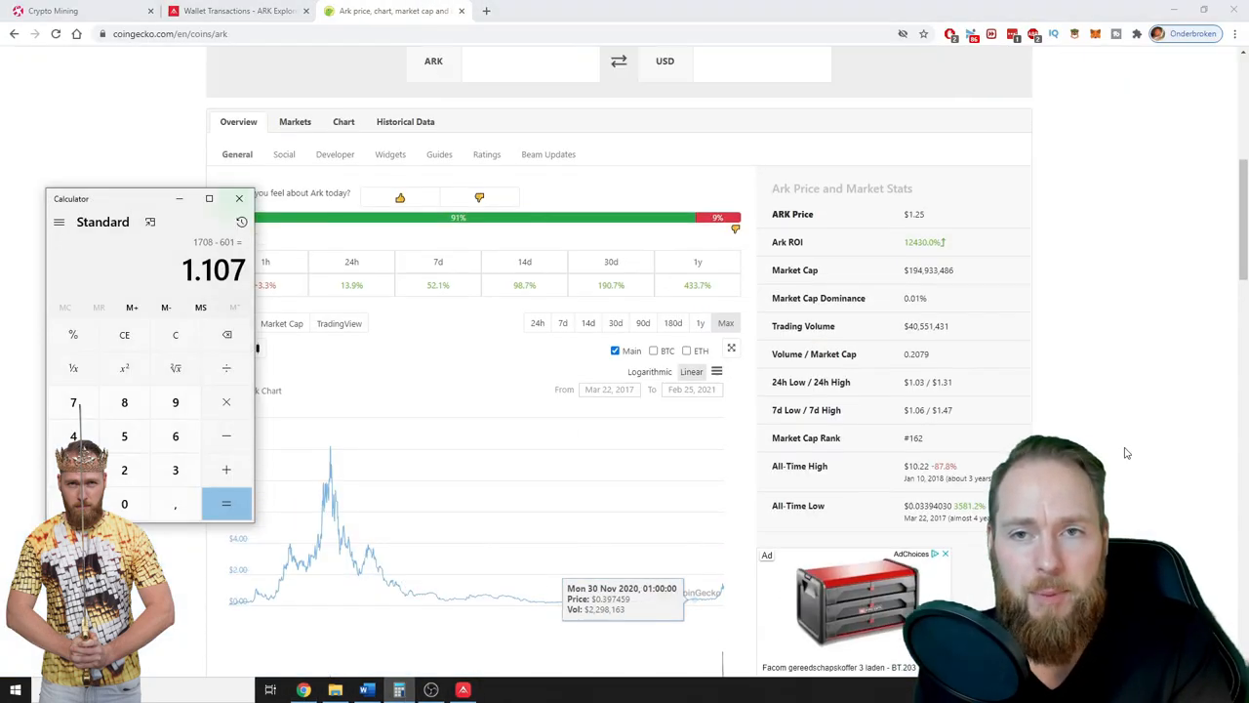
Multiply the 1,107 ARK reward total by the $1.25 price, giving $1,383.75
{"action": "scroll", "scroll_direction": "up", "scroll_amount": 3}
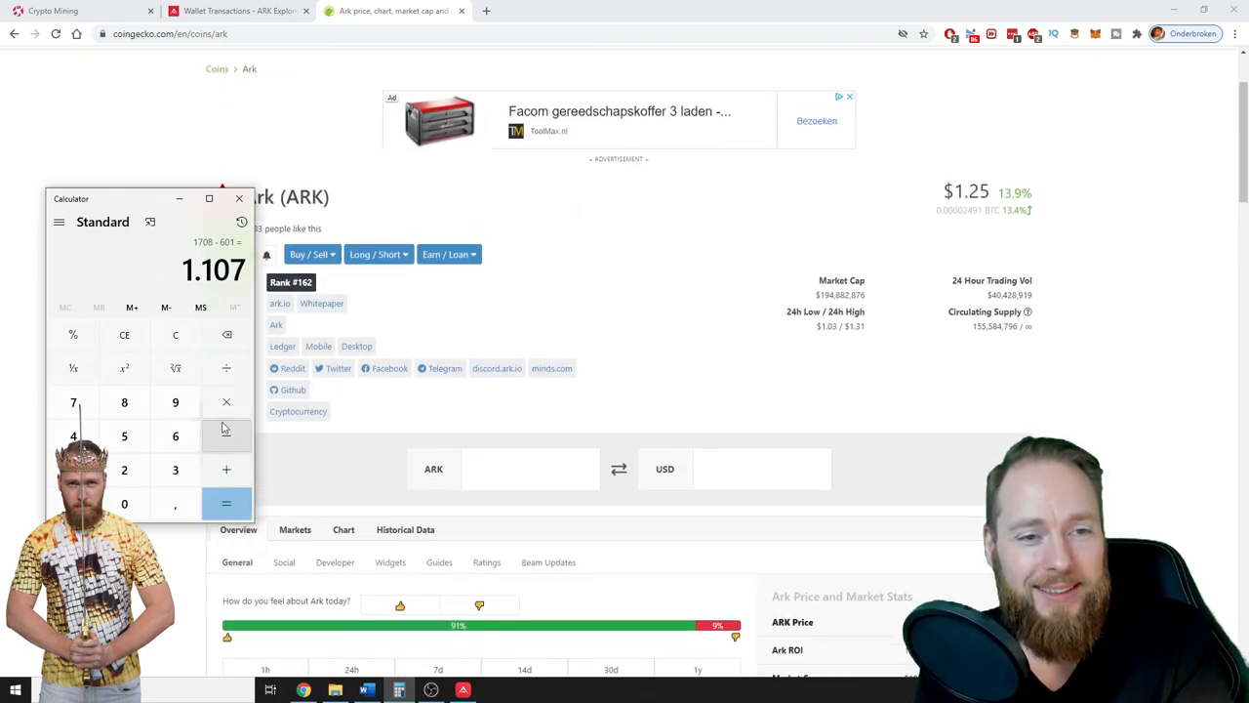
{"action": "left_click", "coordinate": [226, 401]}
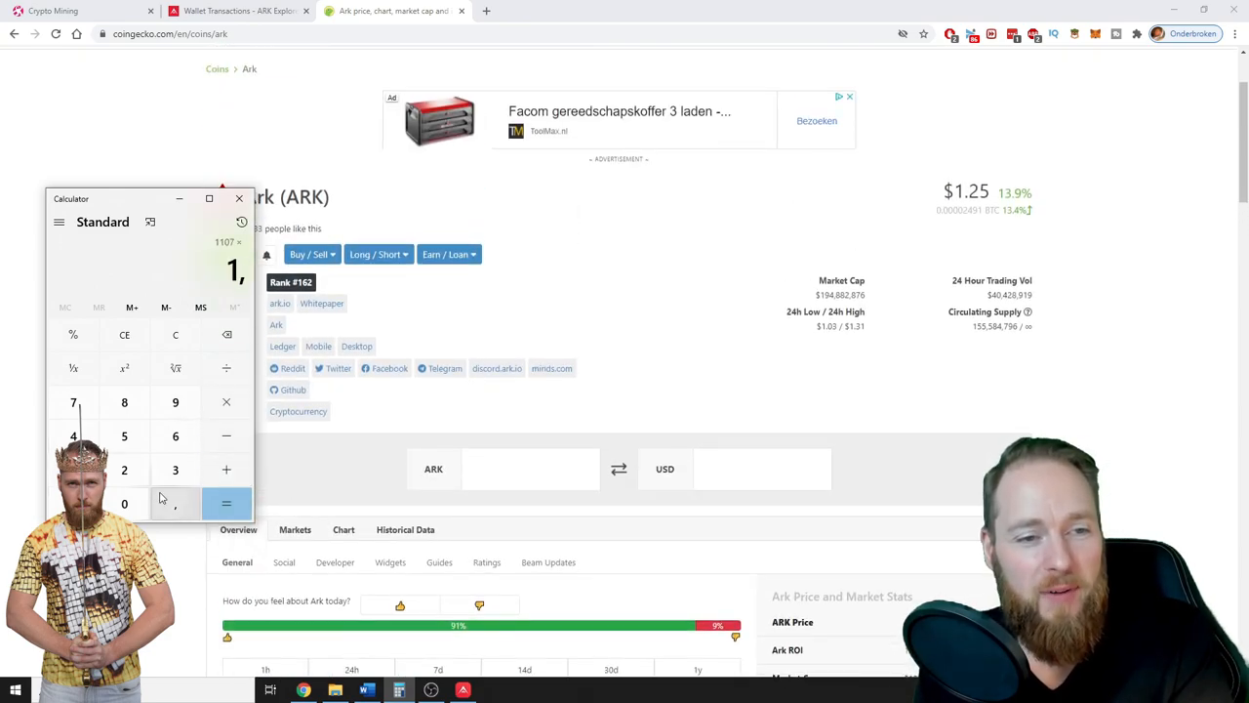
{"action": "left_click", "coordinate": [225, 503]}
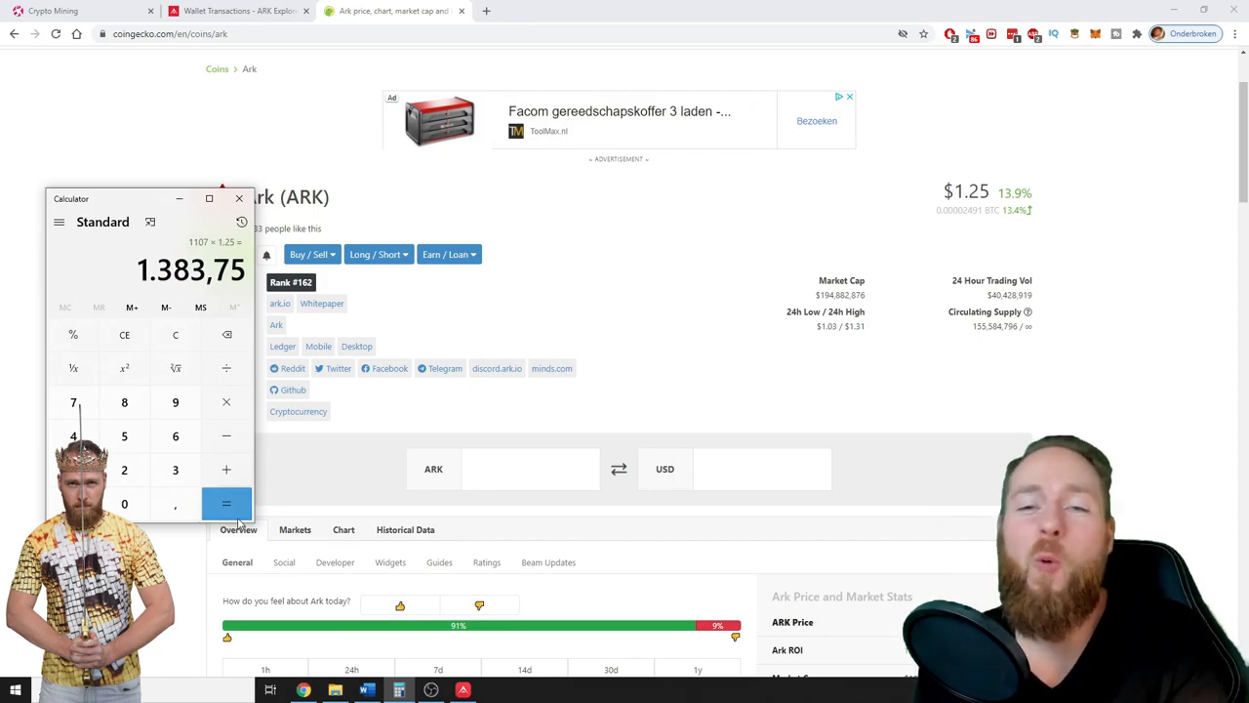
{"action": "mouse_move", "coordinate": [225, 368]}
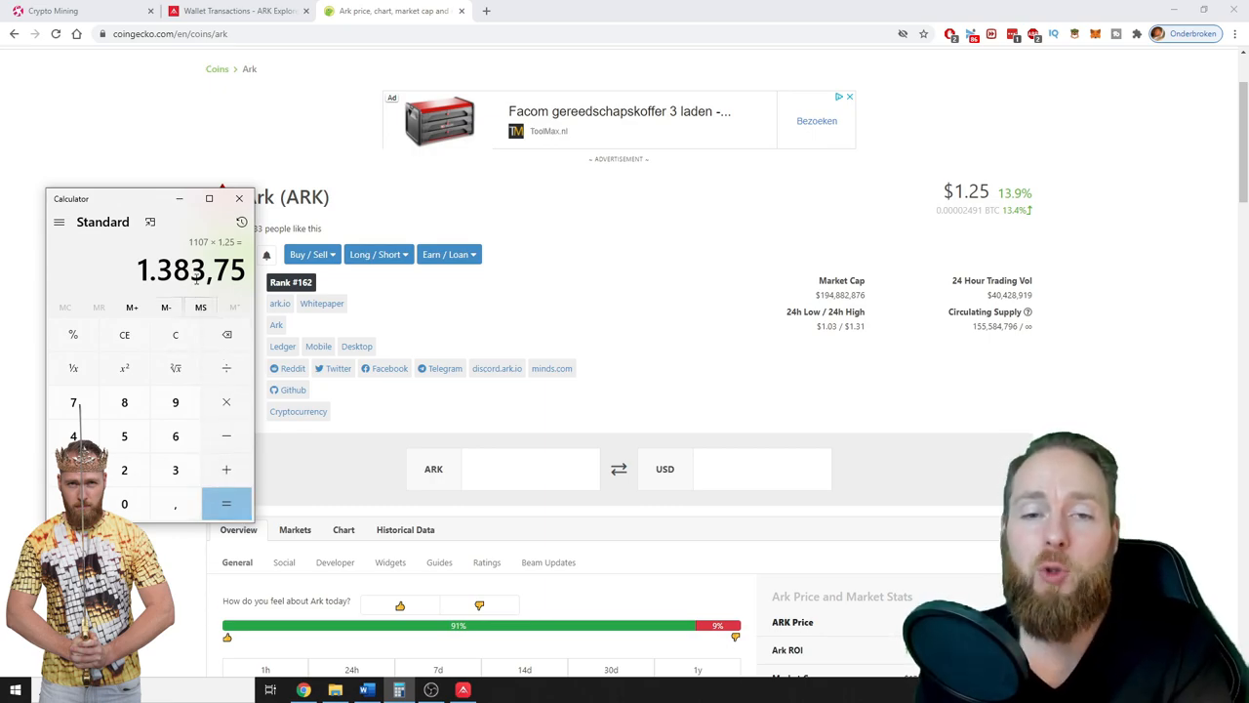
{"action": "mouse_move", "coordinate": [1021, 241]}
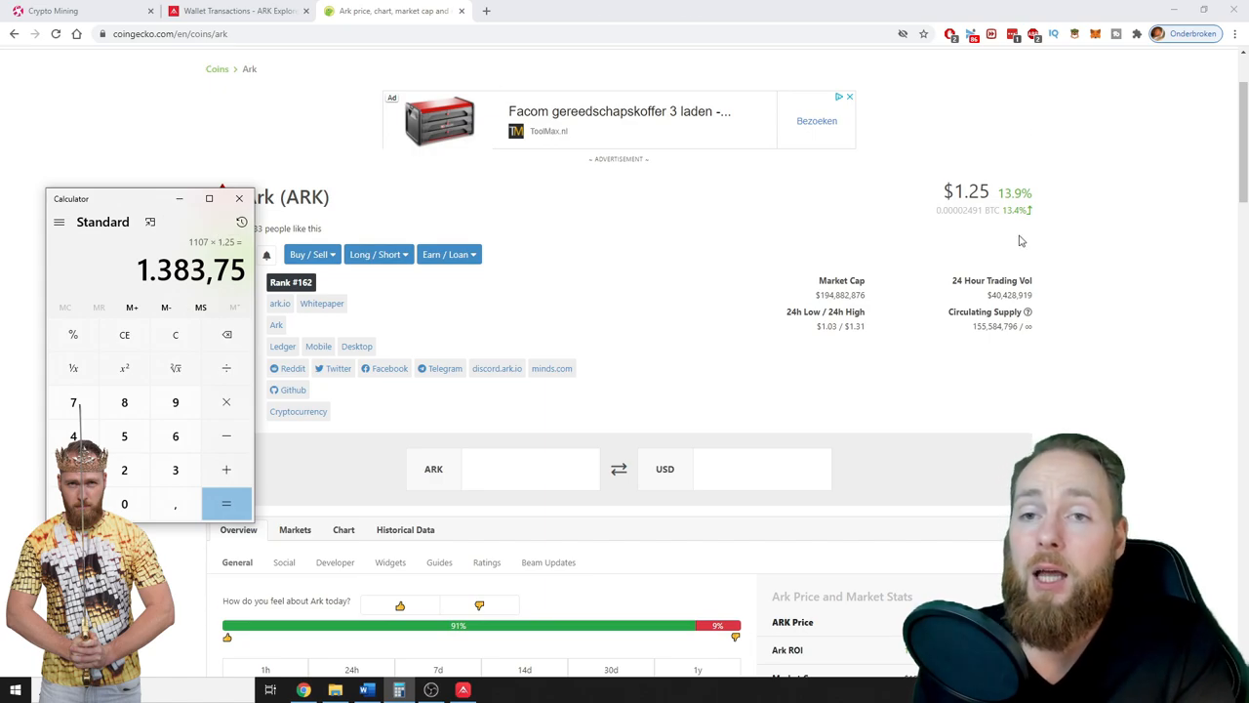
{"action": "mouse_move", "coordinate": [778, 354]}
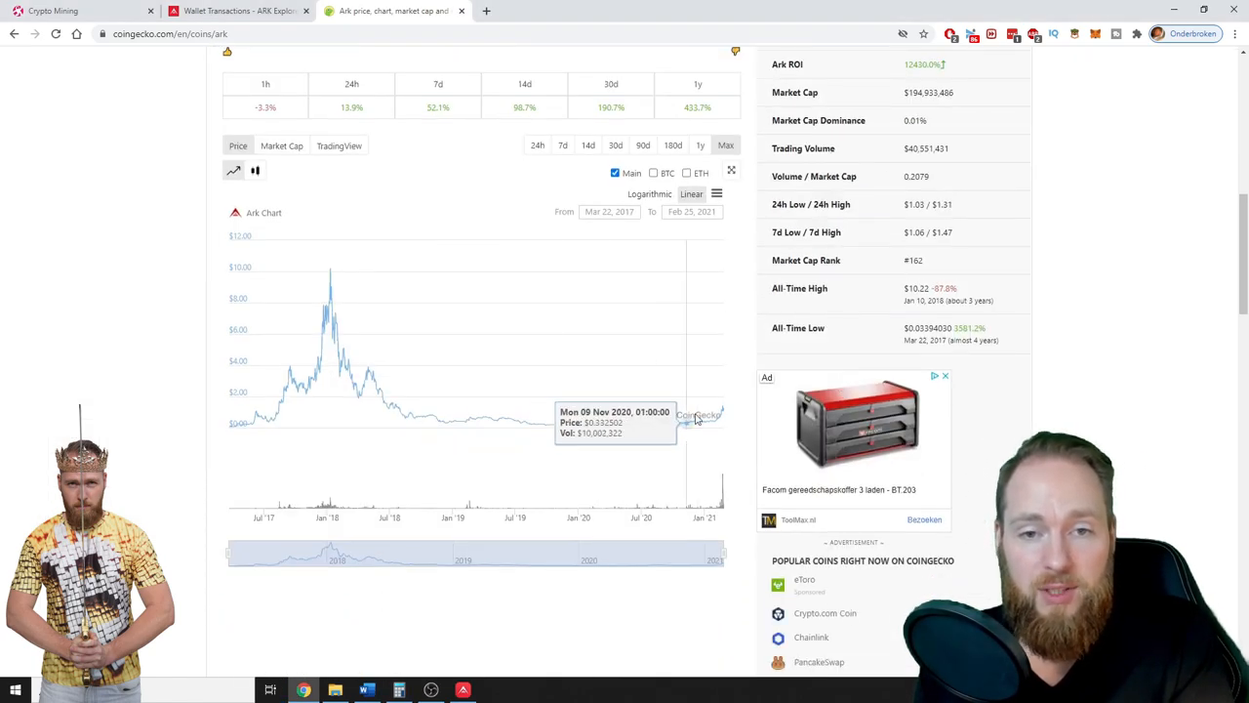
{"action": "mouse_move", "coordinate": [717, 411]}
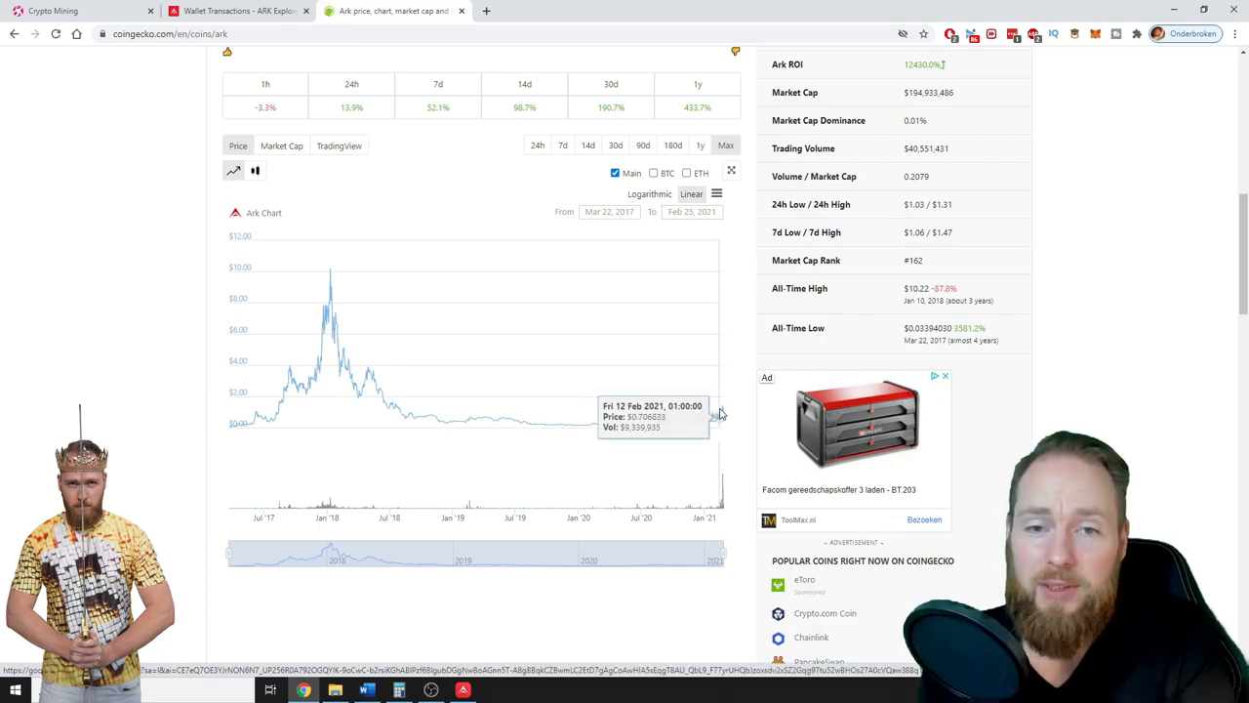
{"action": "mouse_move", "coordinate": [722, 410]}
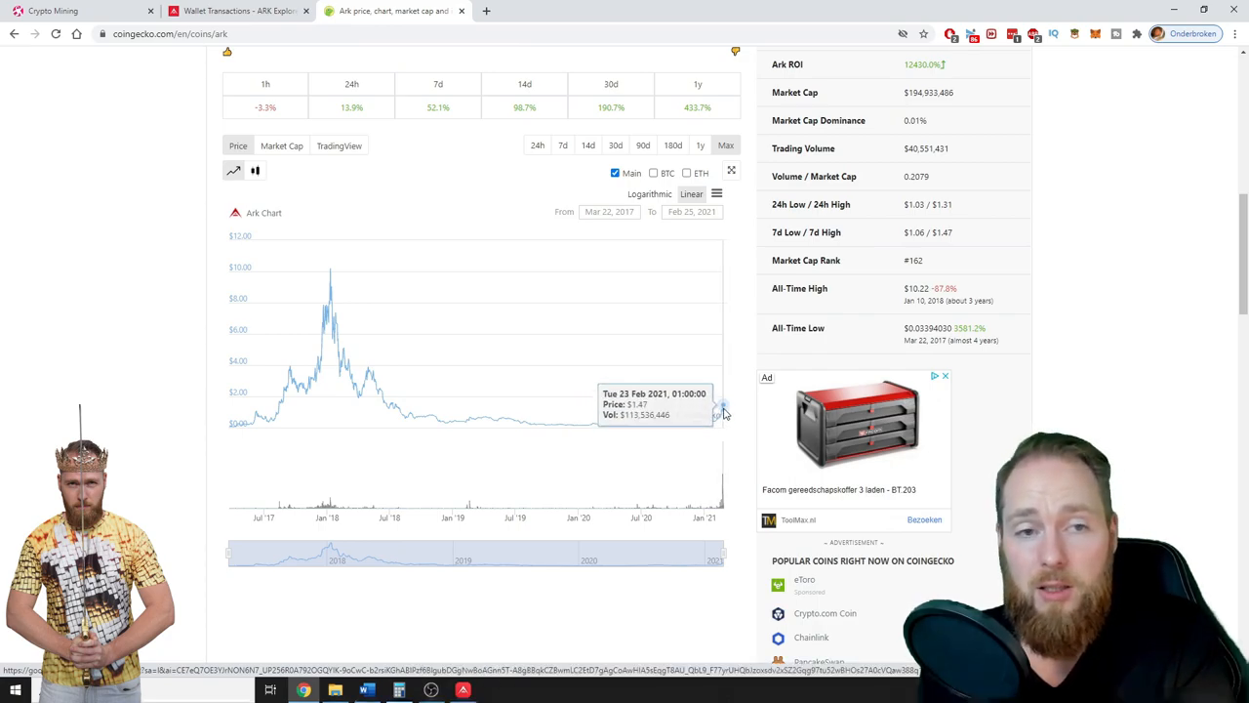
{"action": "mouse_move", "coordinate": [736, 374]}
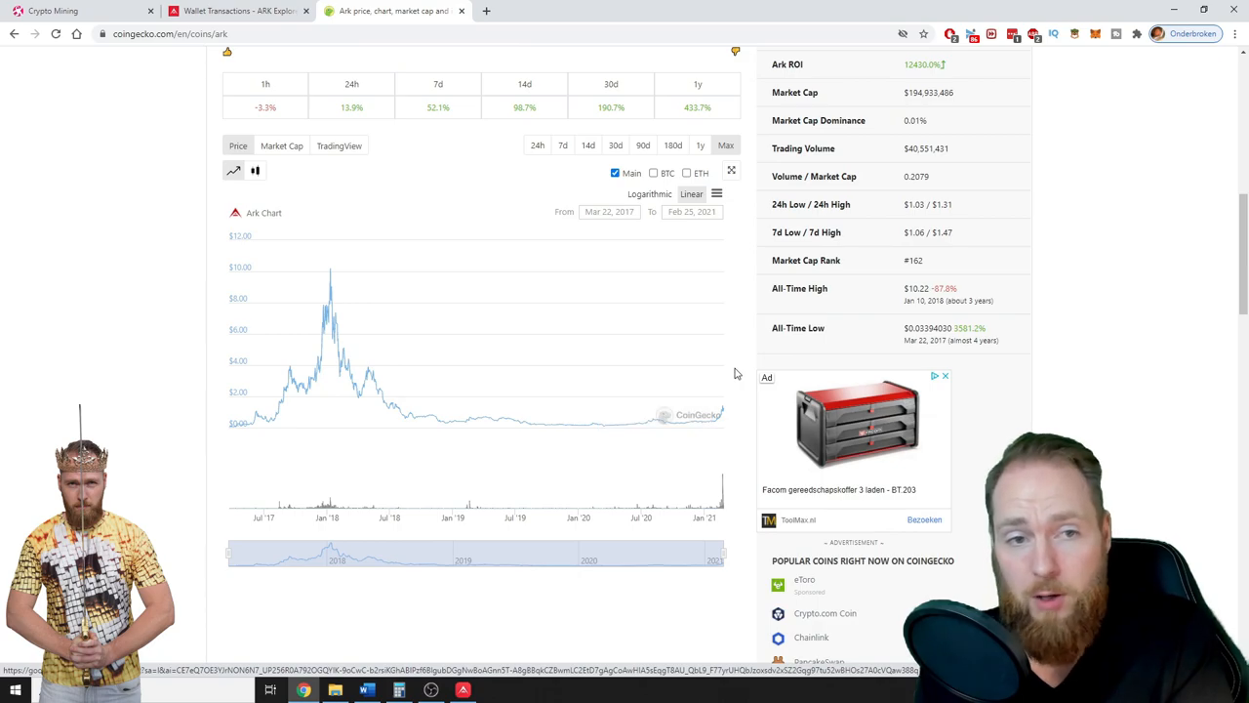
Scroll back to ARK's $1.25 price header, then switch to the desktop wallet
{"action": "scroll", "scroll_direction": "up", "scroll_amount": 3}
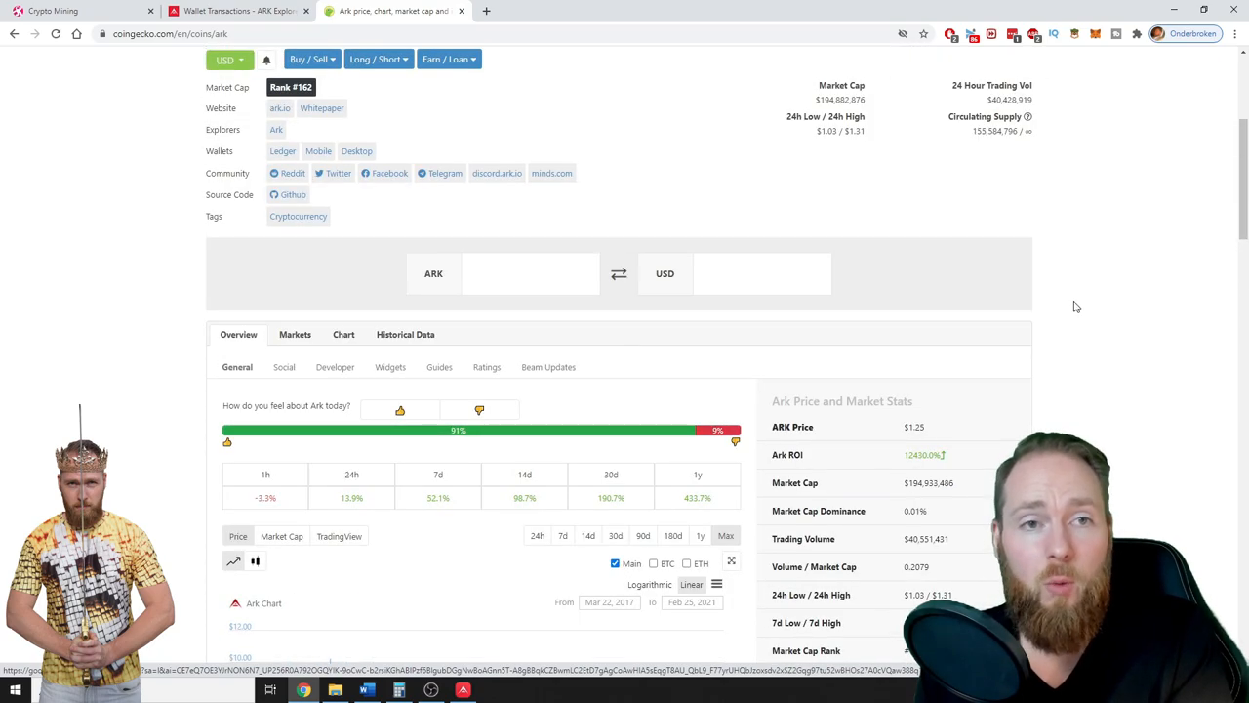
{"action": "scroll", "scroll_direction": "up", "scroll_amount": 3}
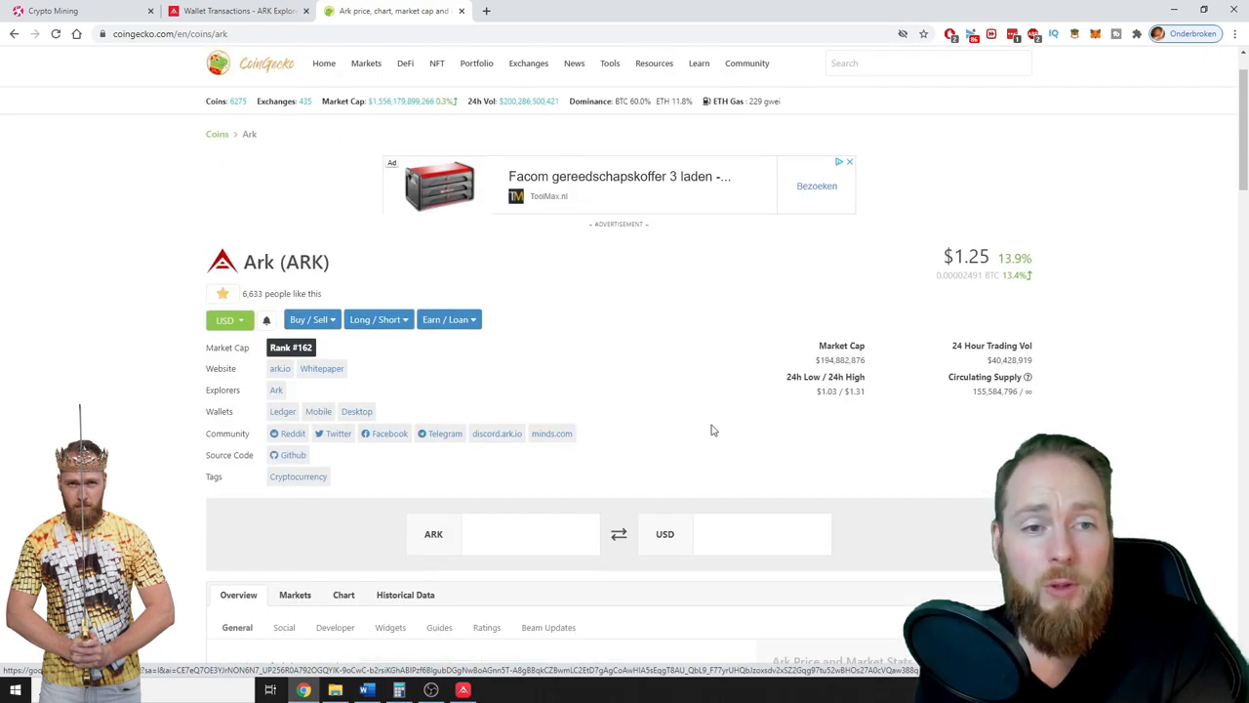
{"action": "mouse_move", "coordinate": [1042, 272]}
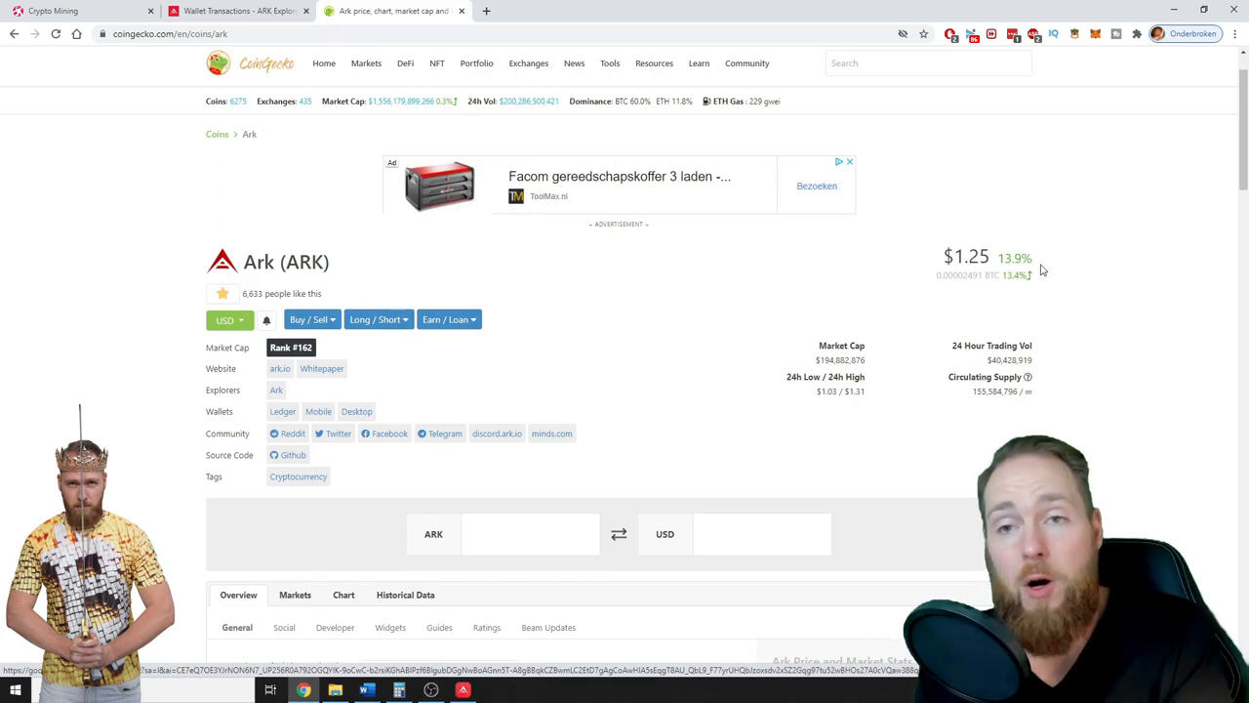
{"action": "mouse_move", "coordinate": [964, 264]}
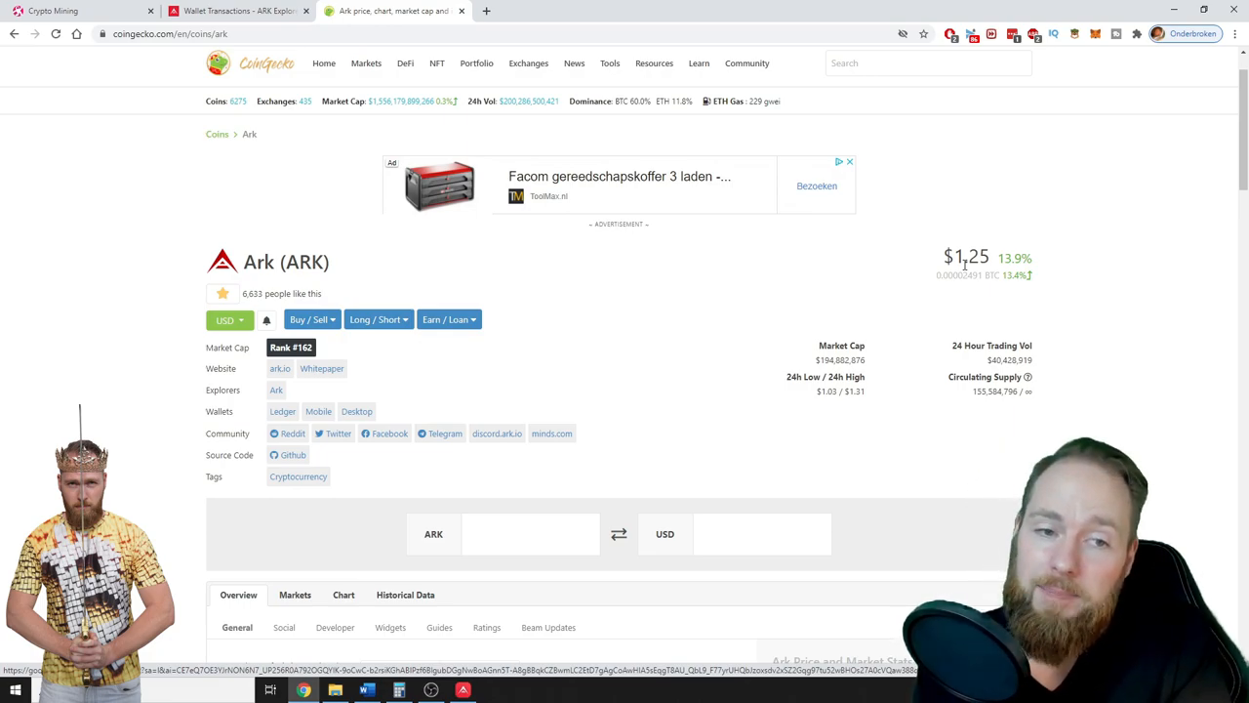
{"action": "left_click", "coordinate": [239, 10]}
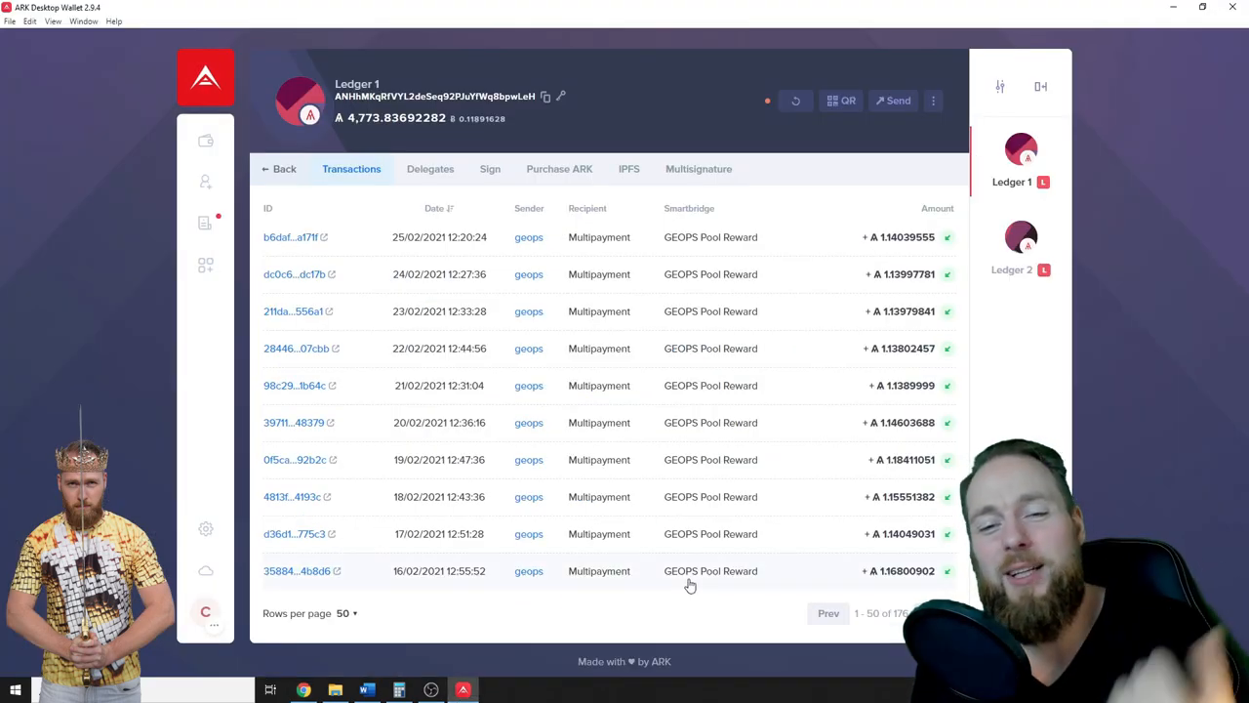
{"action": "mouse_move", "coordinate": [62, 402]}
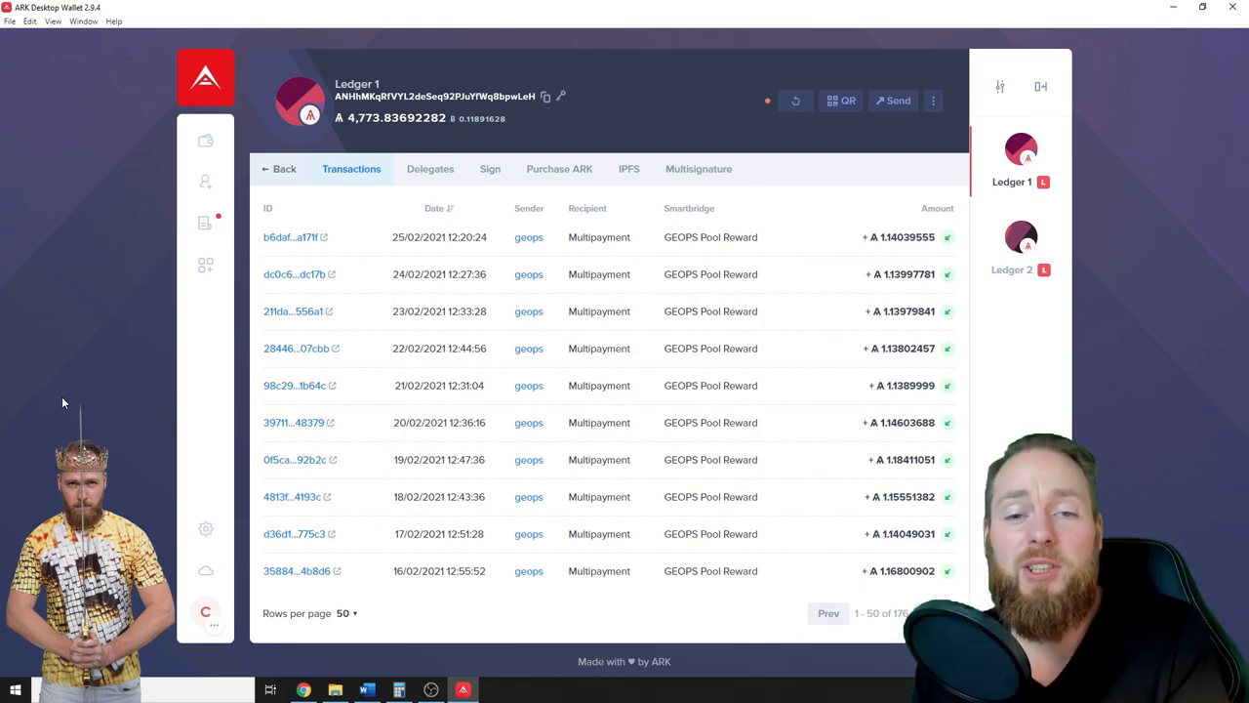